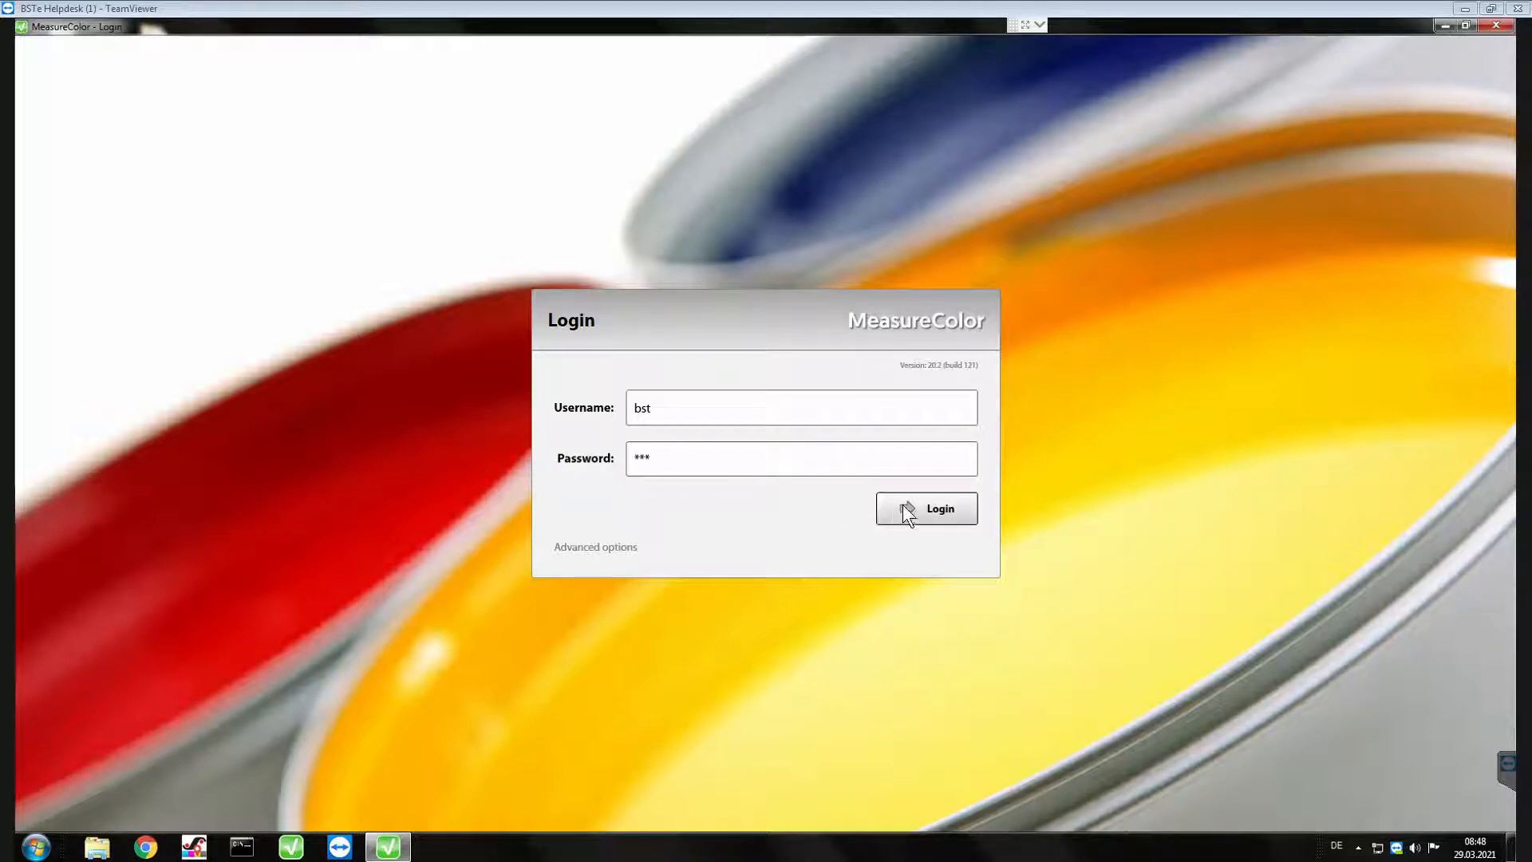
Log in and start a new job from job number 'bst', choosing BST-12345.
click(925, 509)
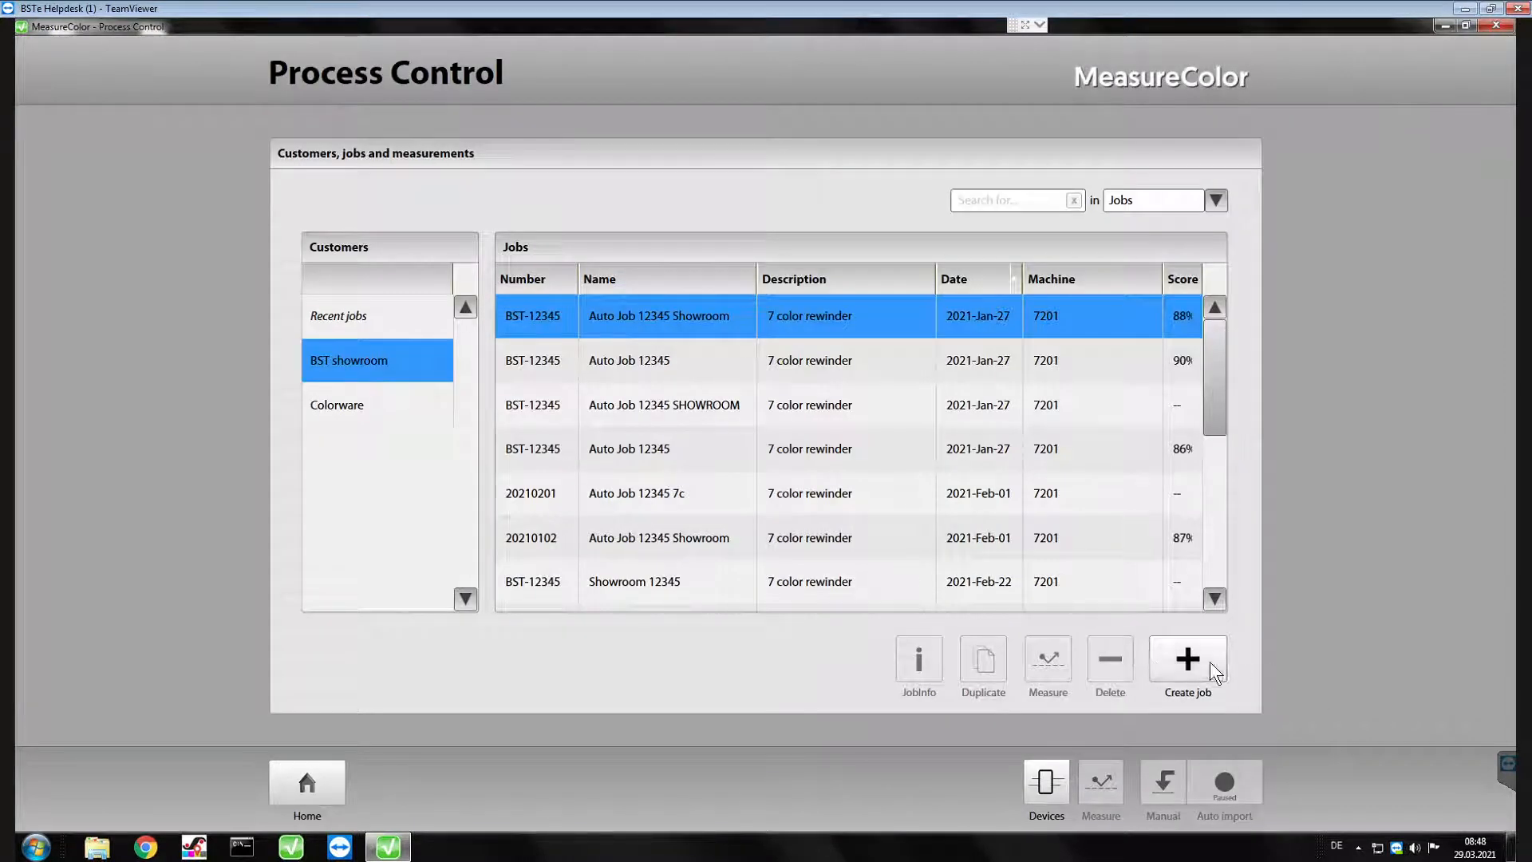
click(1186, 664)
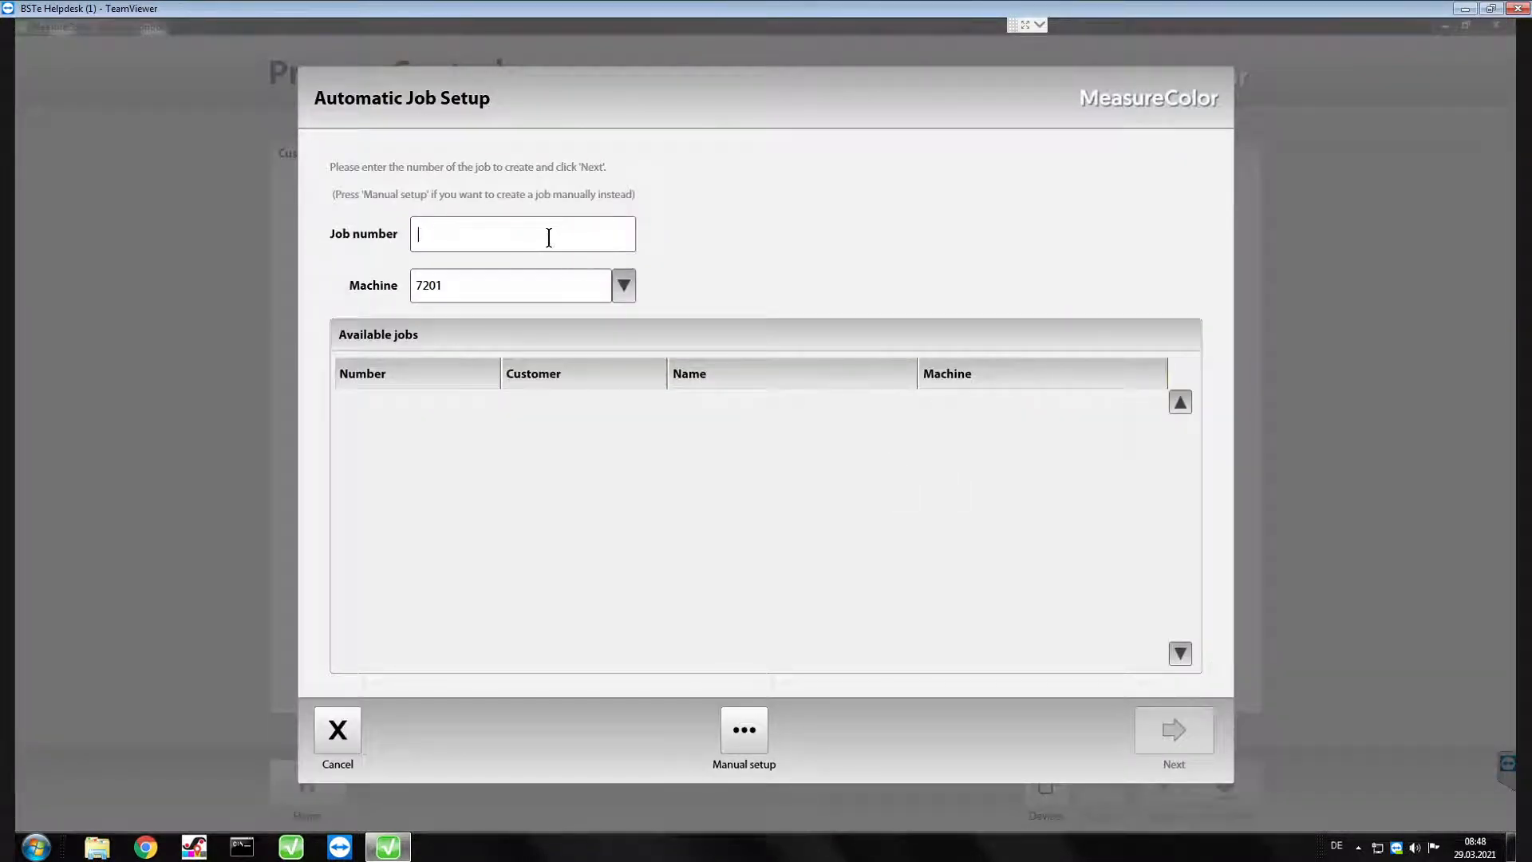
click(522, 233)
text(bst)
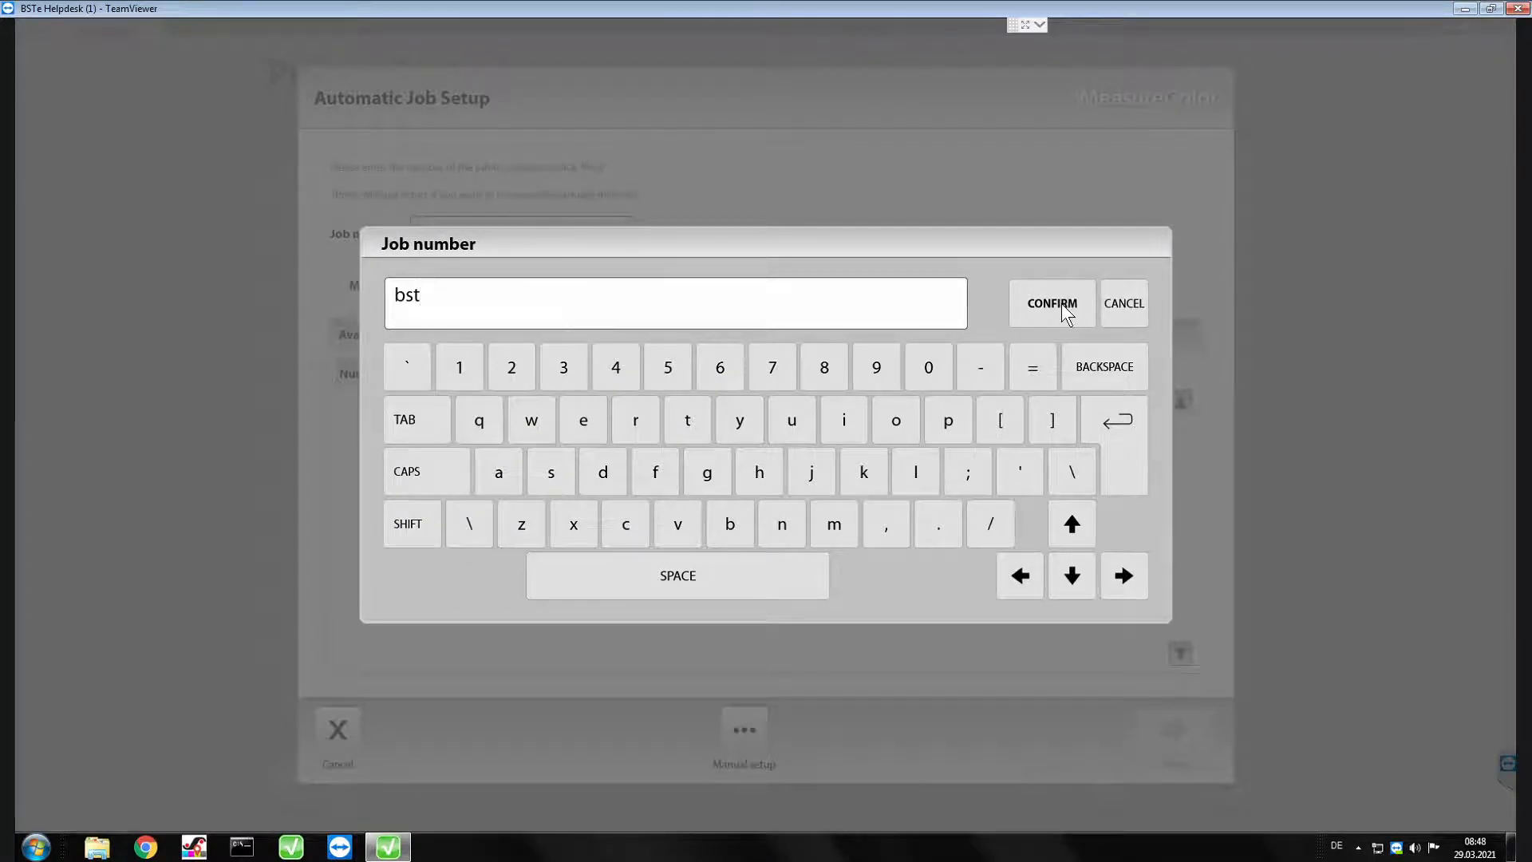
click(1052, 303)
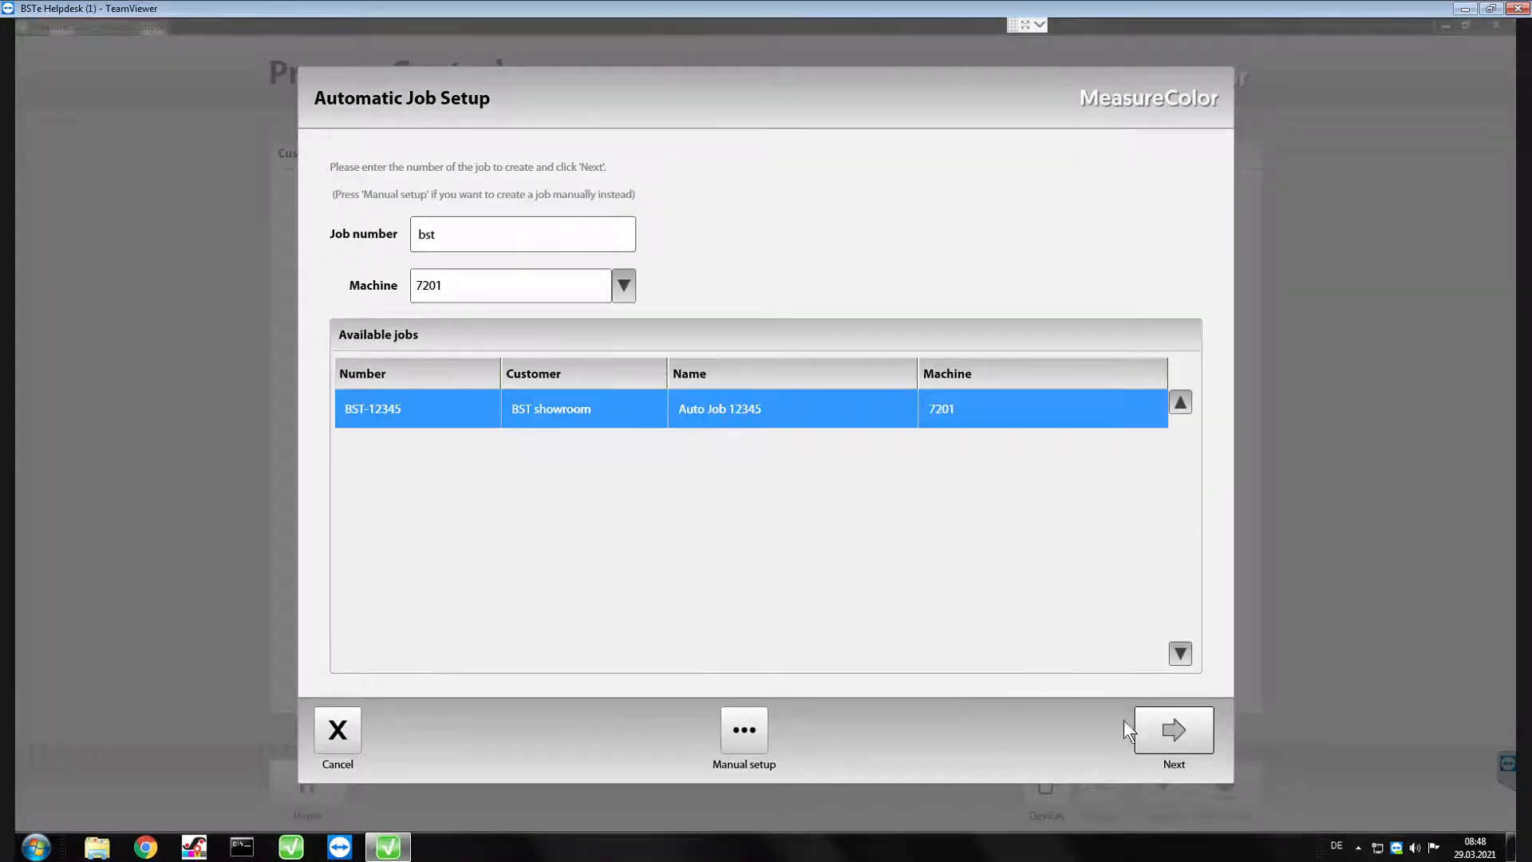
click(1173, 728)
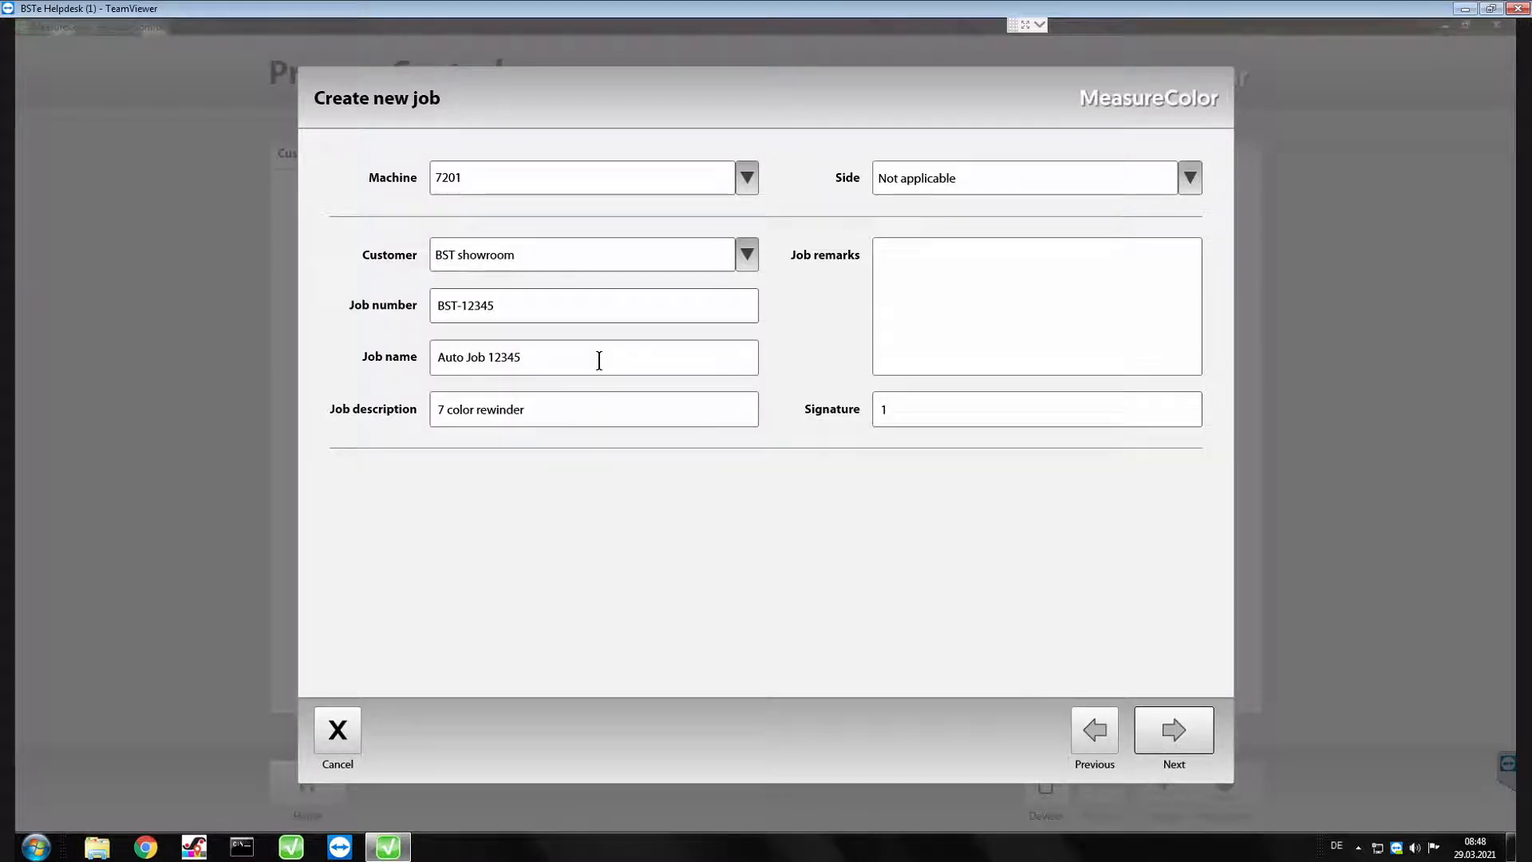
Confirm the job name BST-12345 Auto Job 12345 in the job details.
click(594, 356)
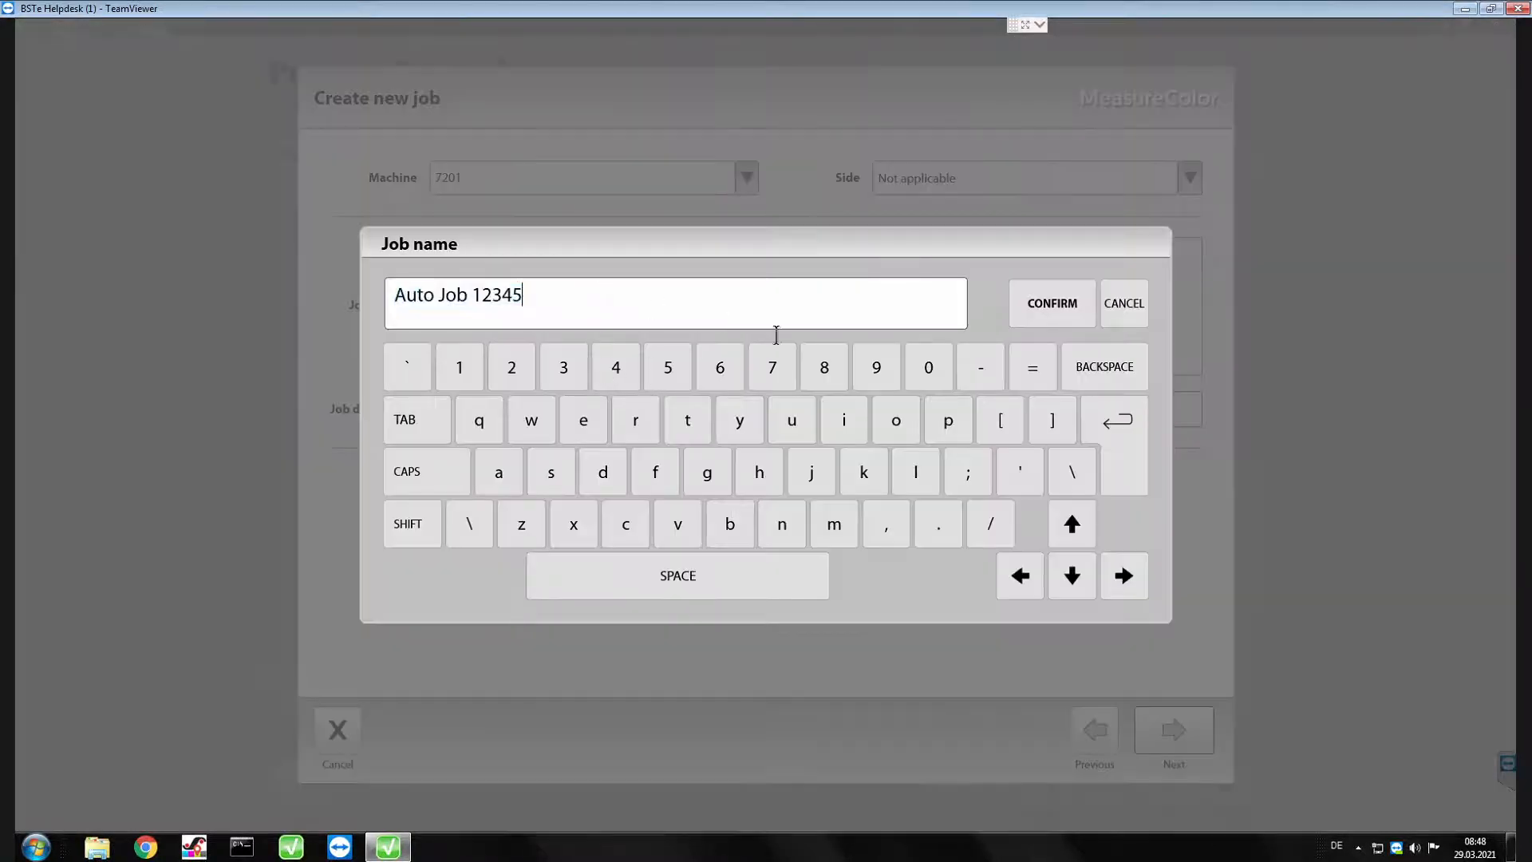
click(1052, 303)
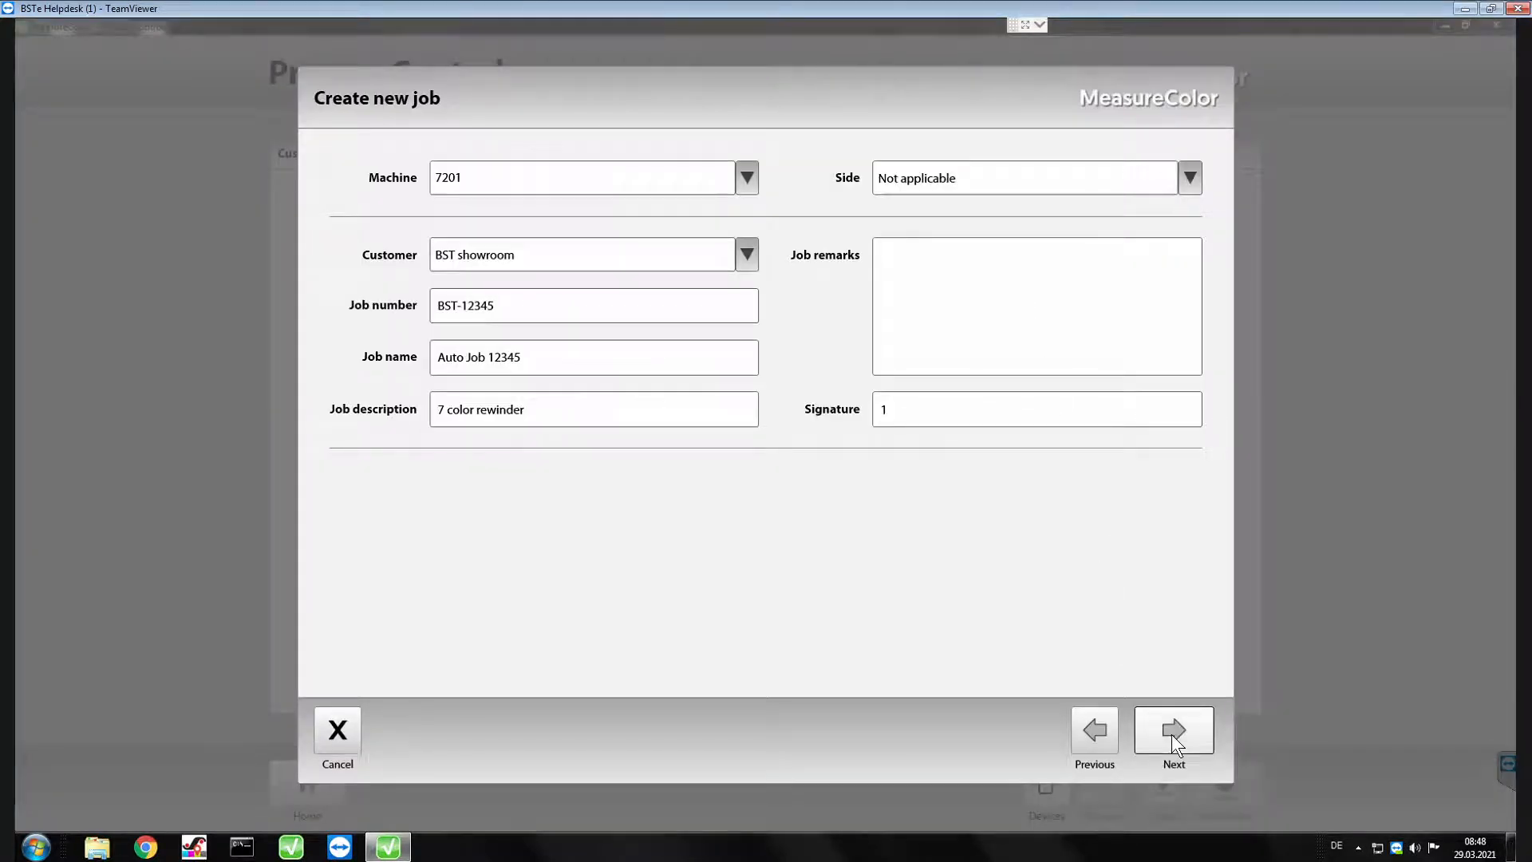
Accept the seven-ink run sequence and Rewinder color bar 7c mapping, finishing the job.
click(1173, 731)
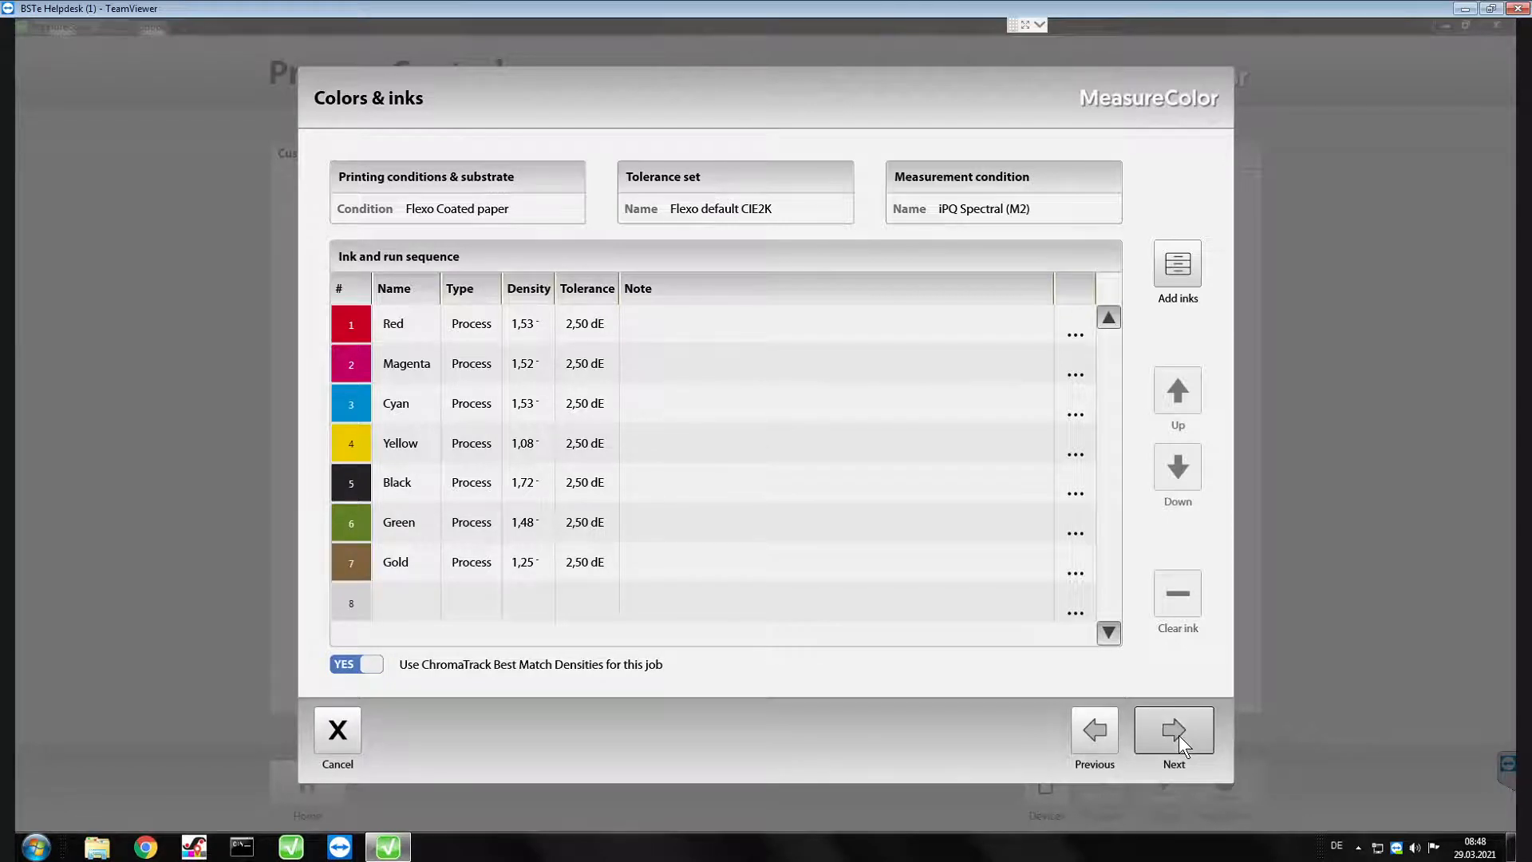
click(1173, 731)
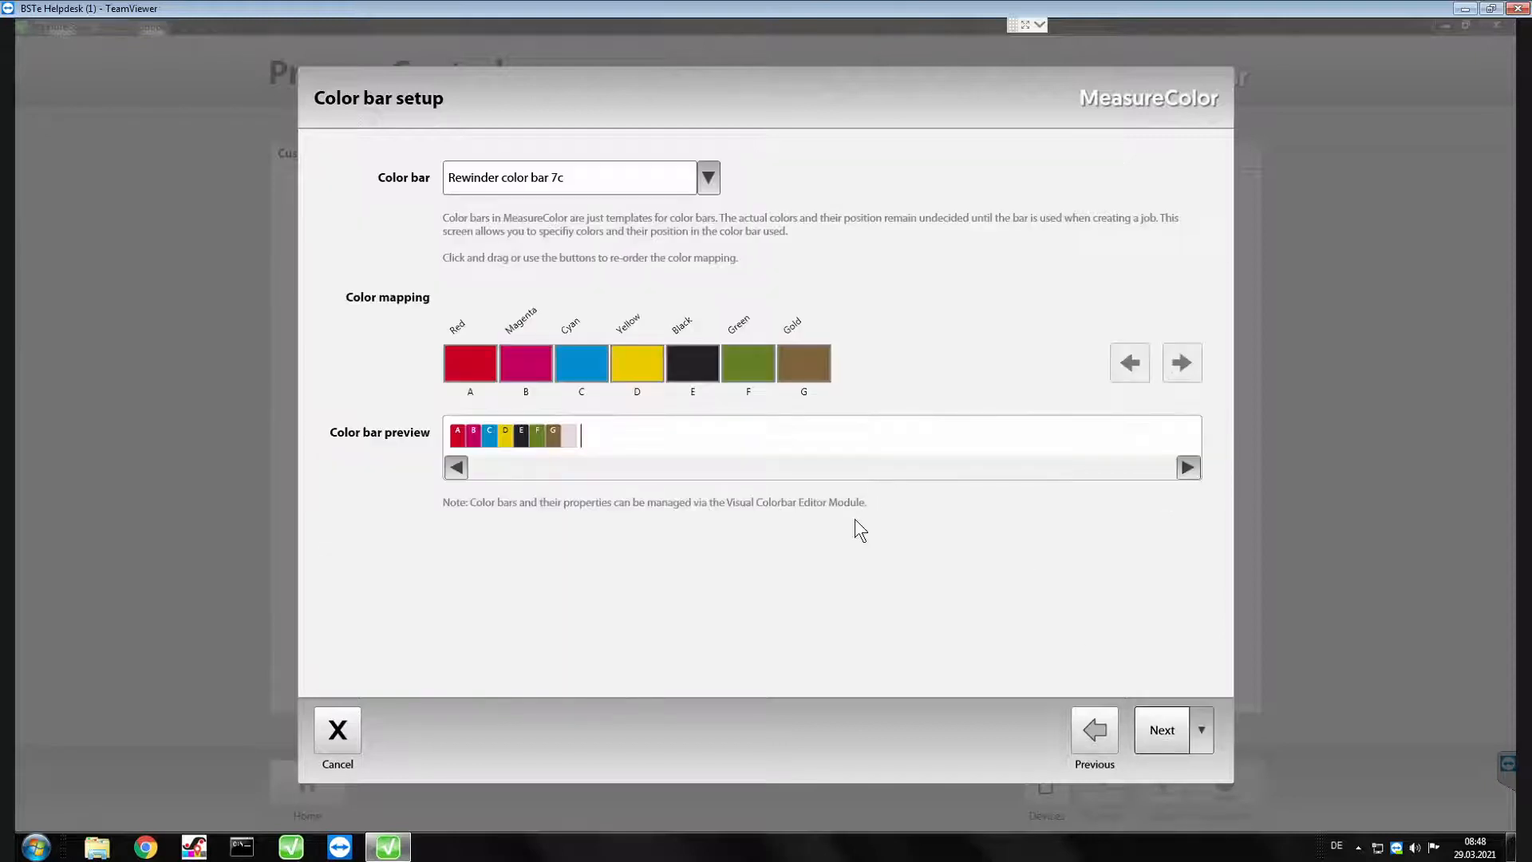
mouse_move(856, 616)
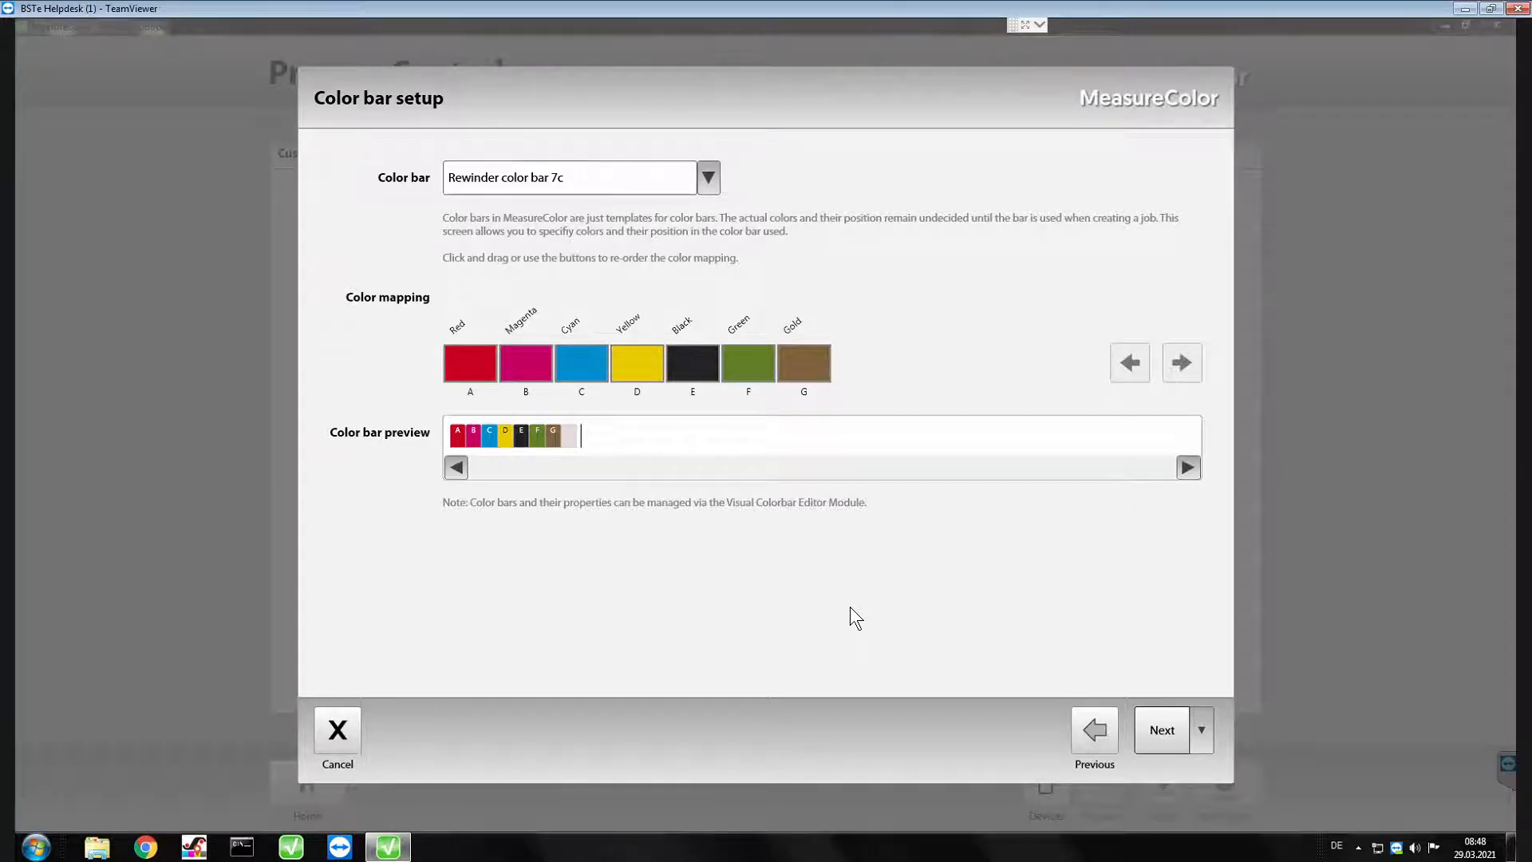
mouse_move(1343, 677)
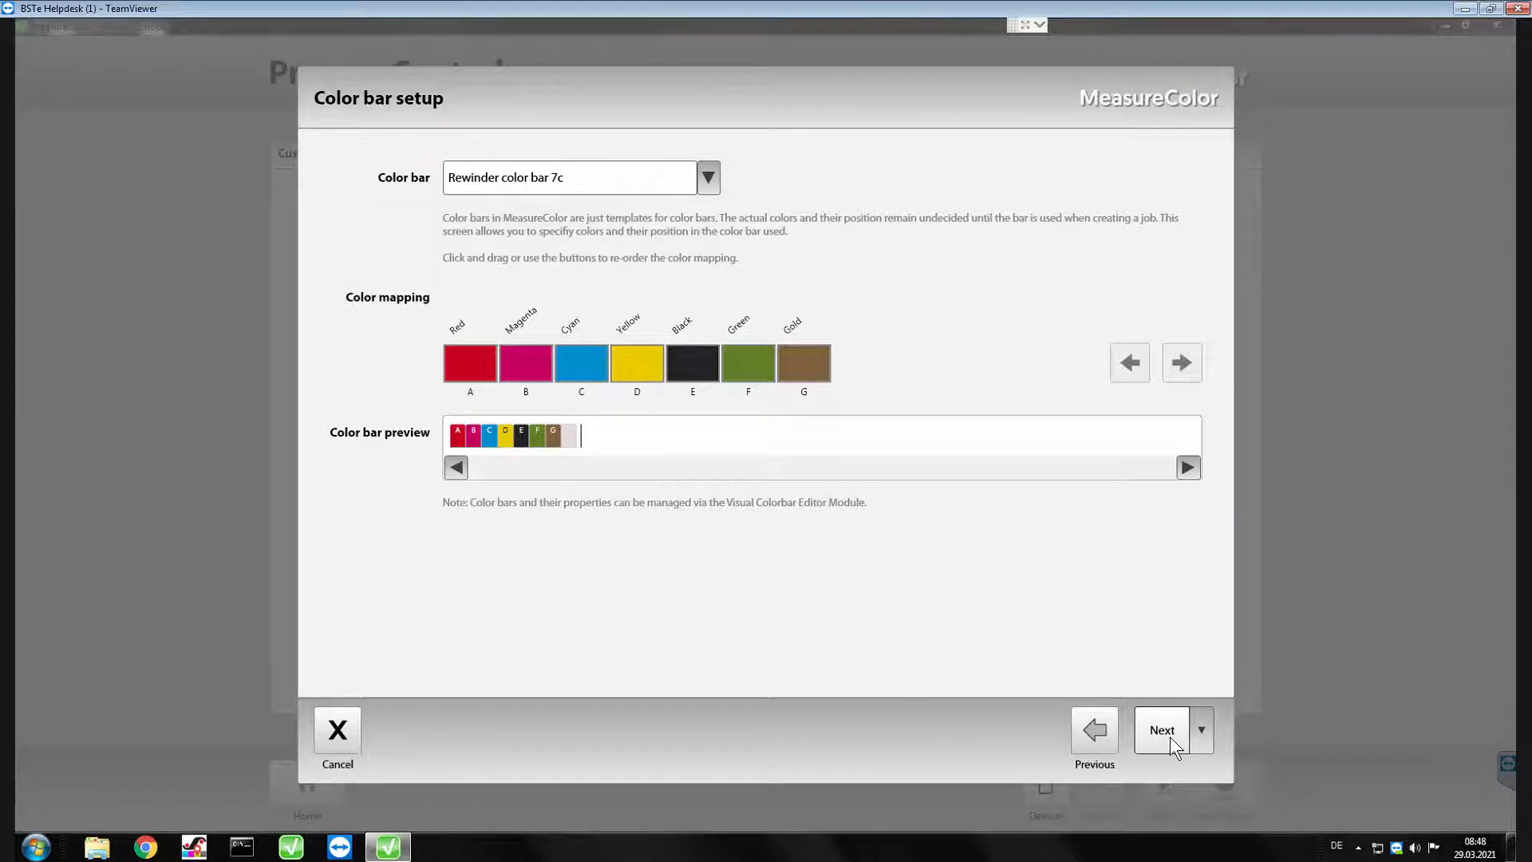
click(1162, 729)
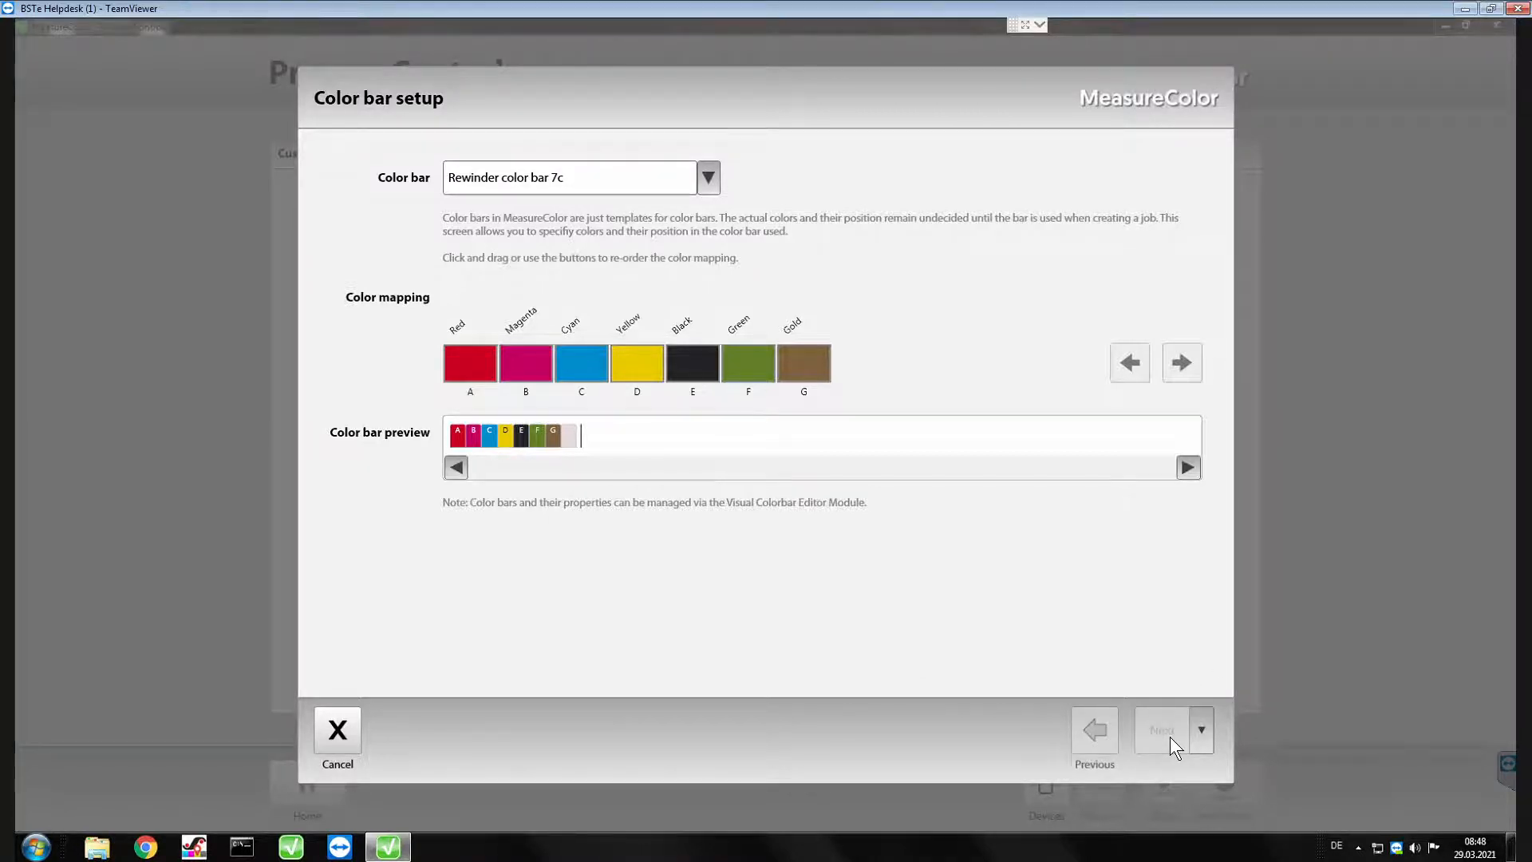
click(1162, 730)
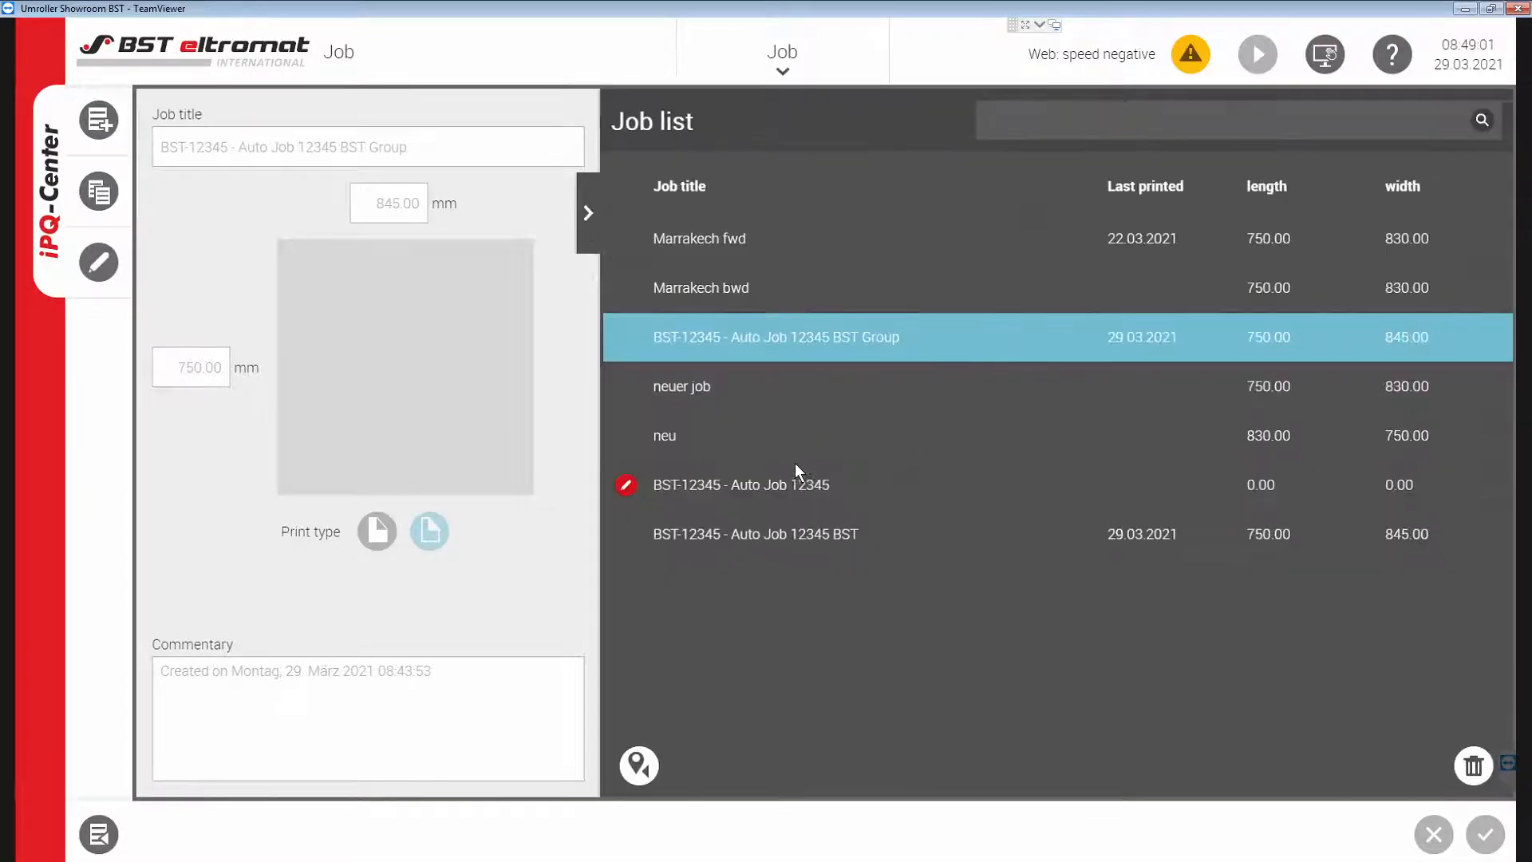
Load BST-12345 - Auto Job 12345 with a 750 by 845 mm format, print type and order number.
click(742, 486)
text(750)
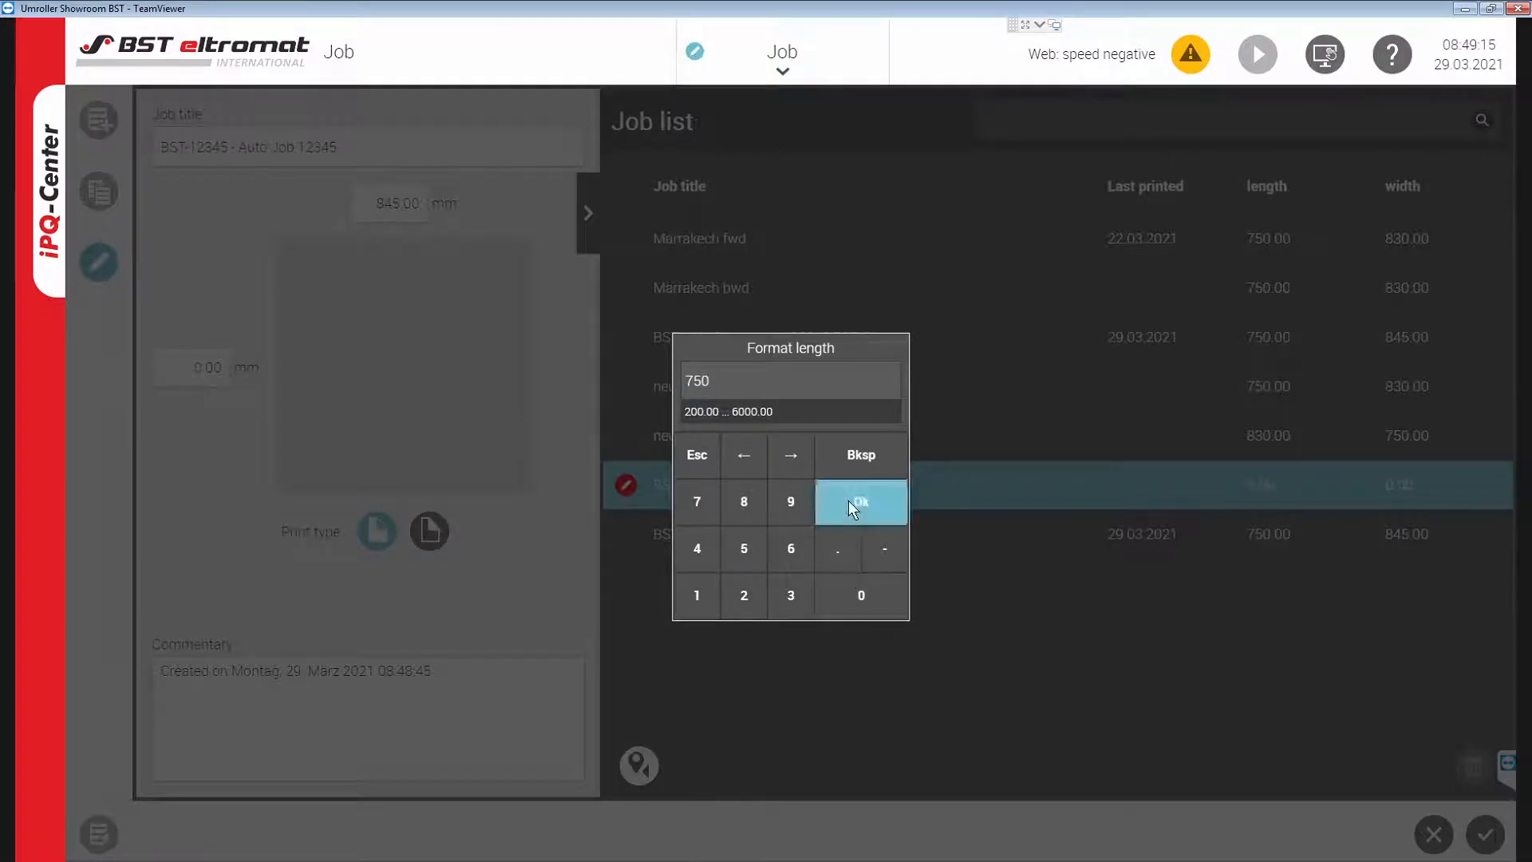
click(860, 501)
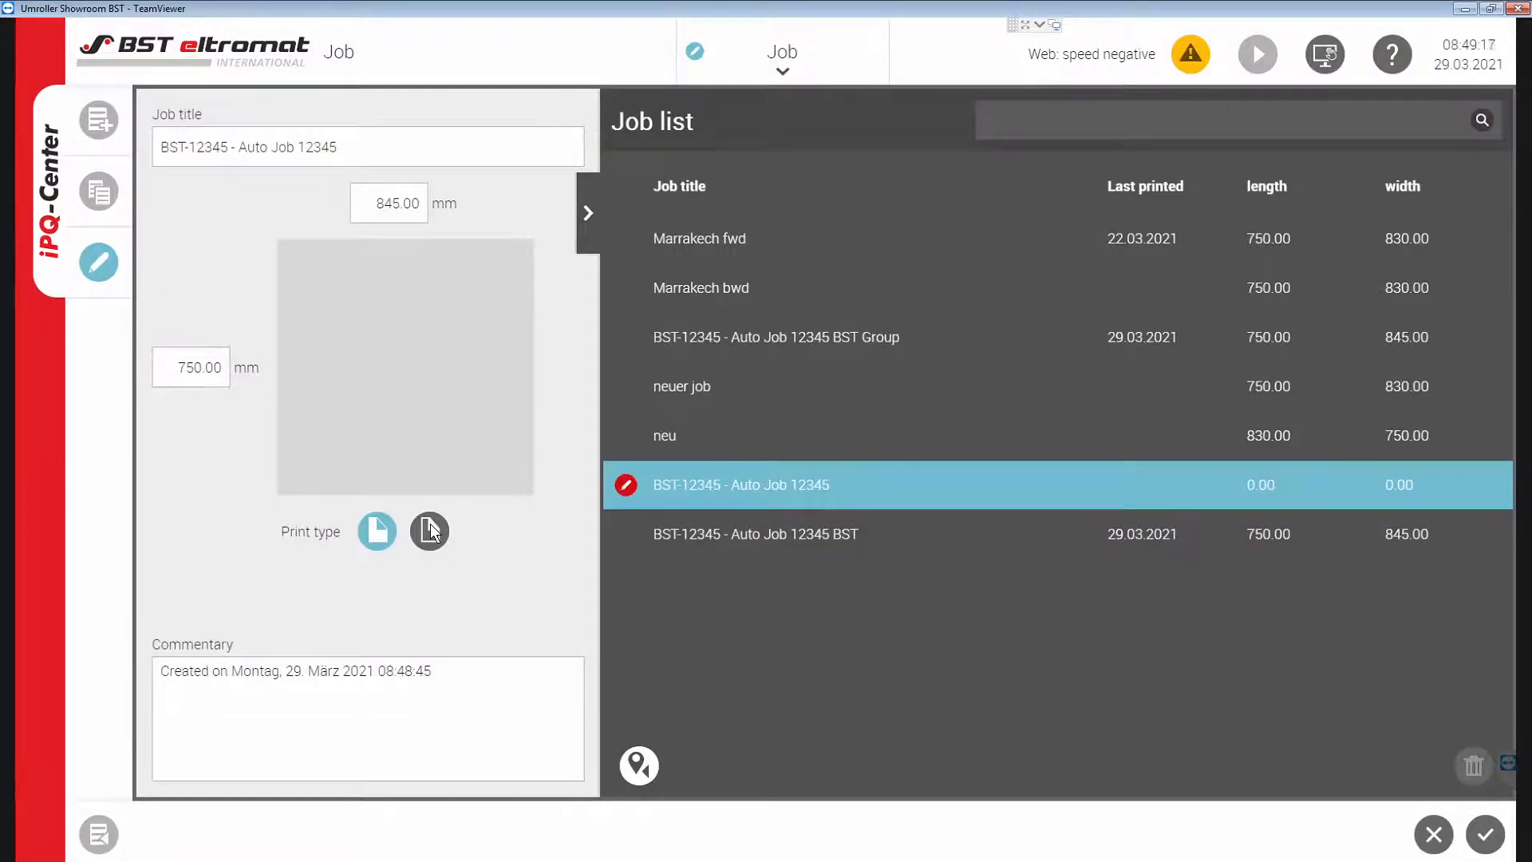
click(429, 532)
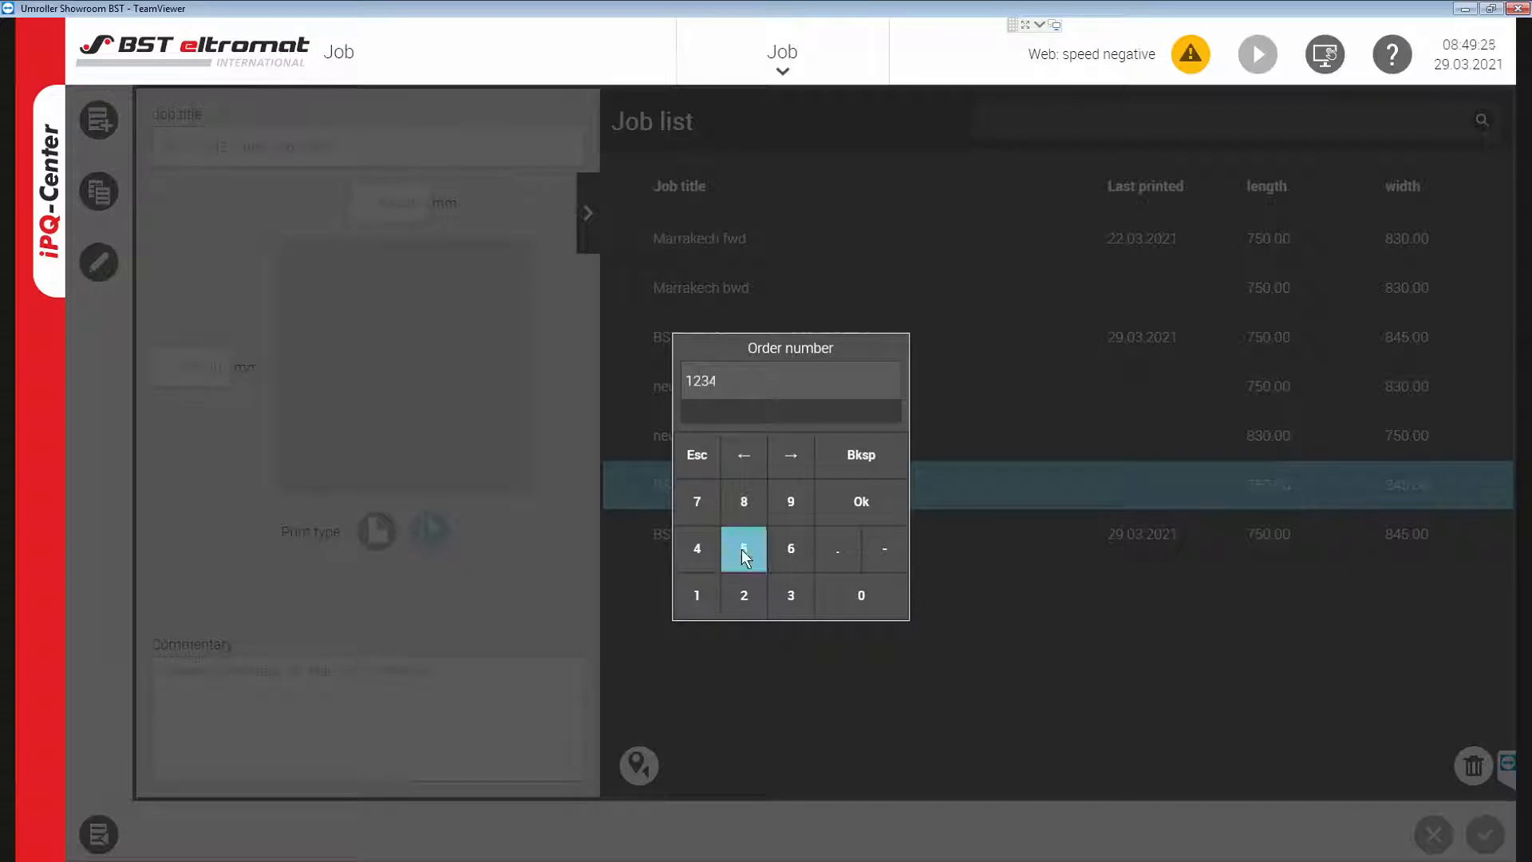
click(859, 502)
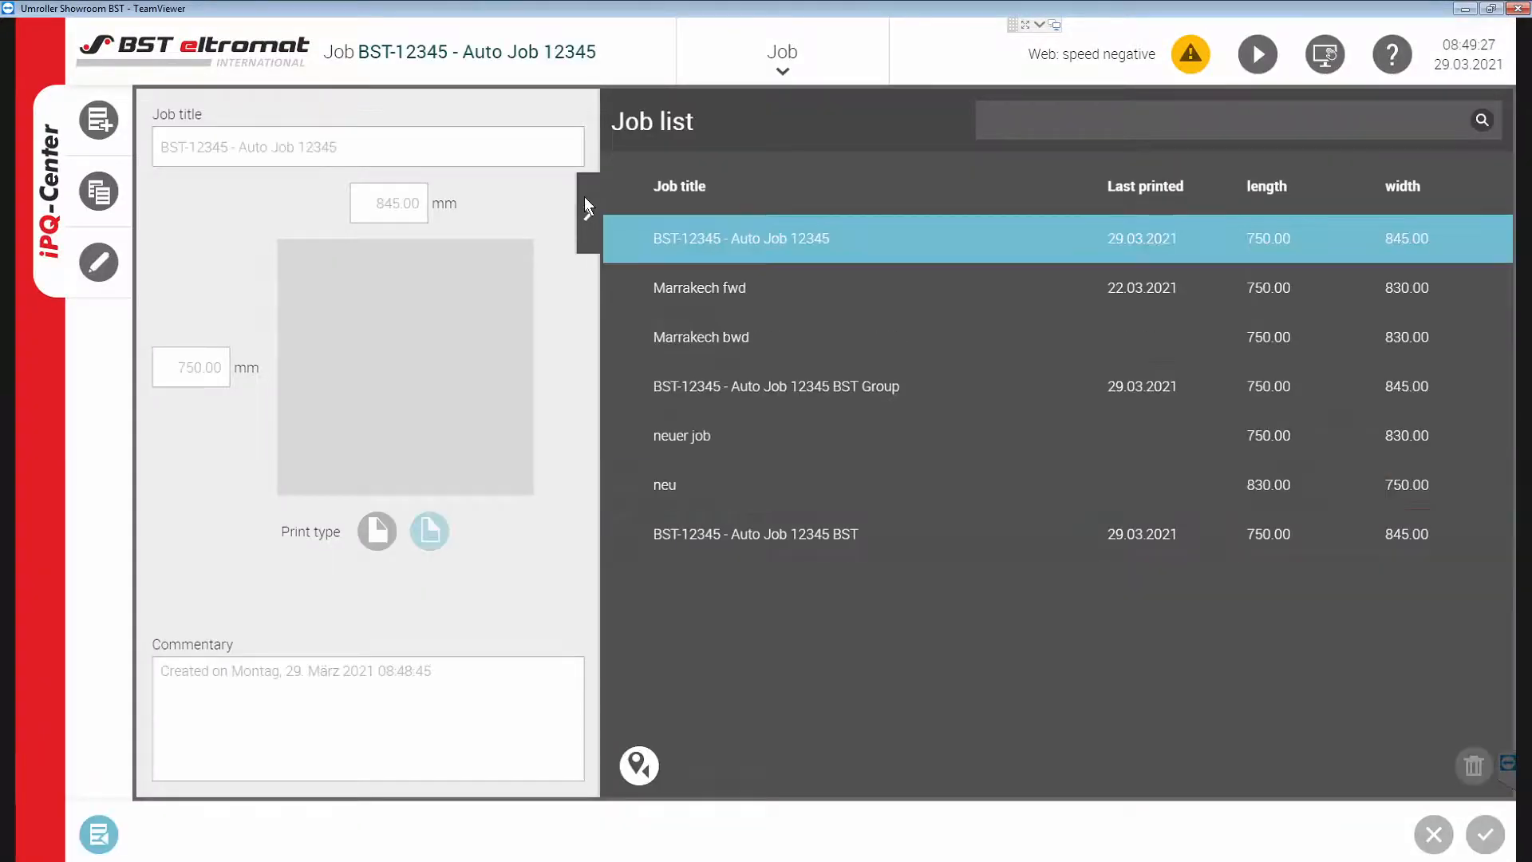
Switch iPQ-Center to the Production section for the job.
click(782, 51)
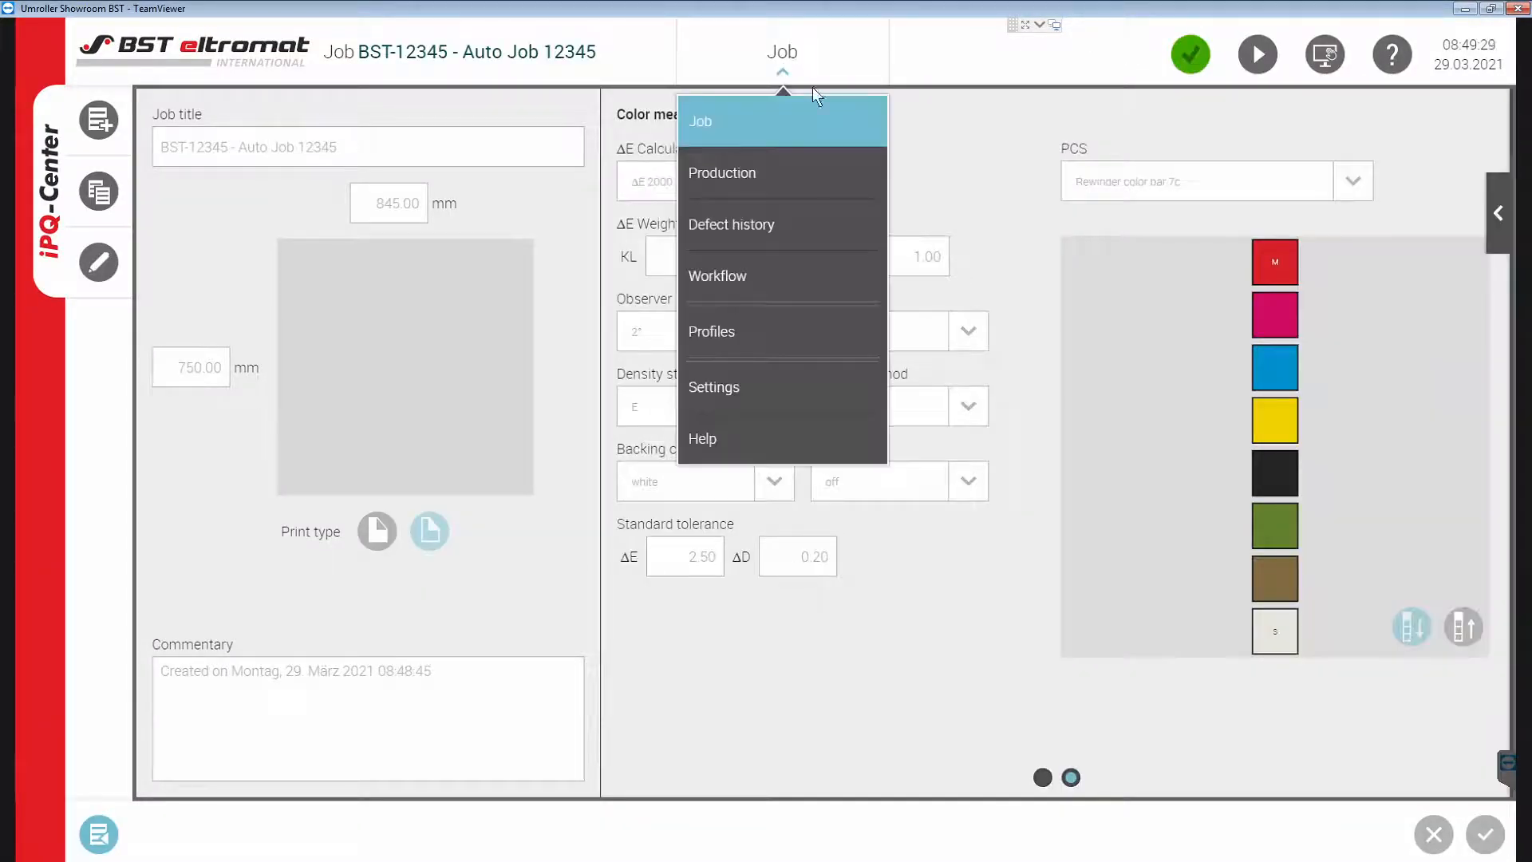
click(721, 172)
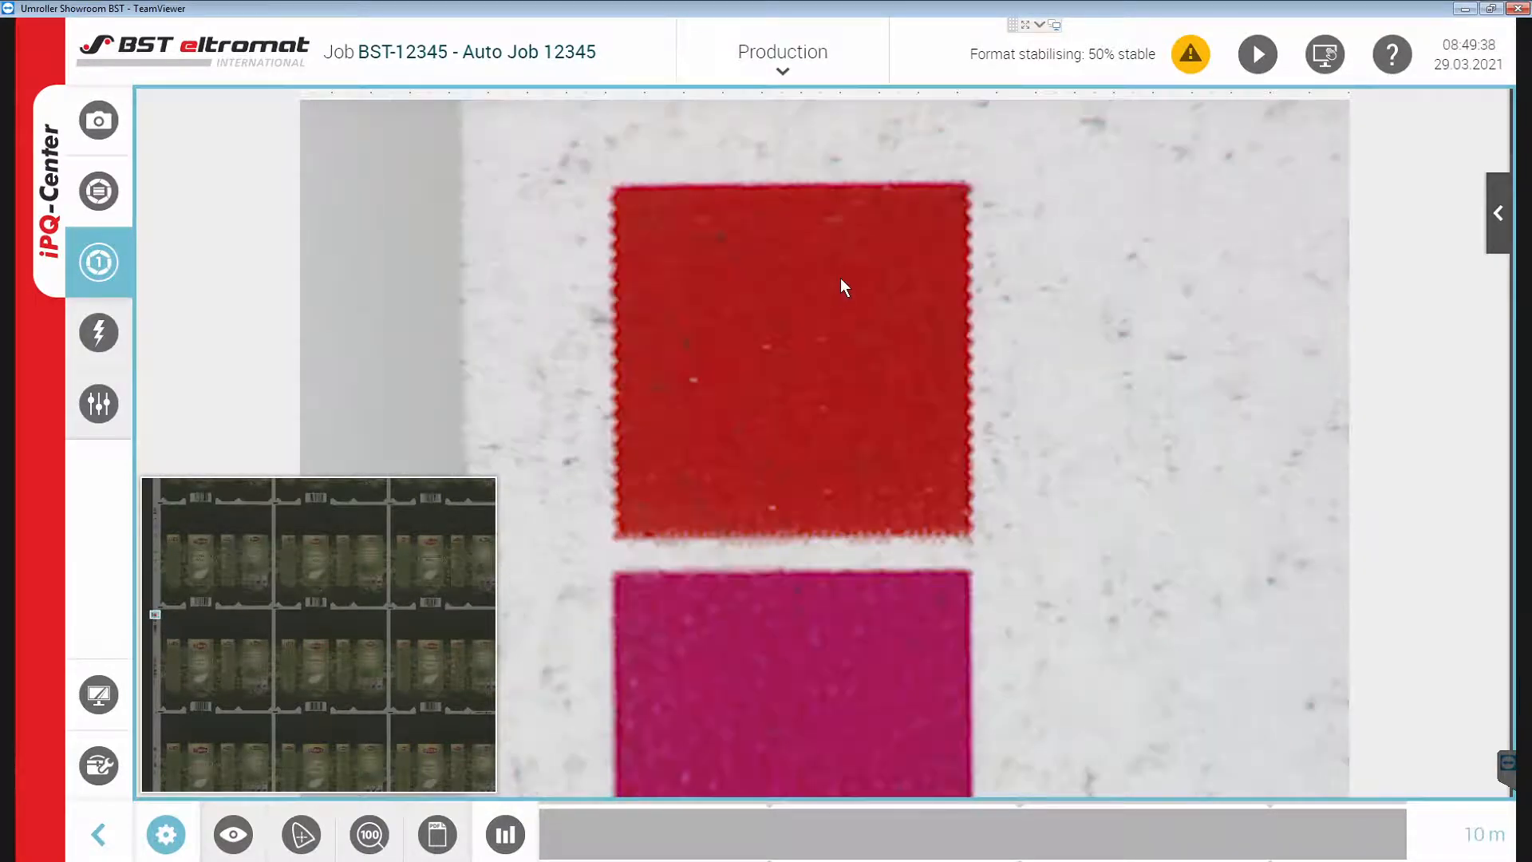
Add and confirm a measurement field over the red ink patch in the camera view.
click(301, 833)
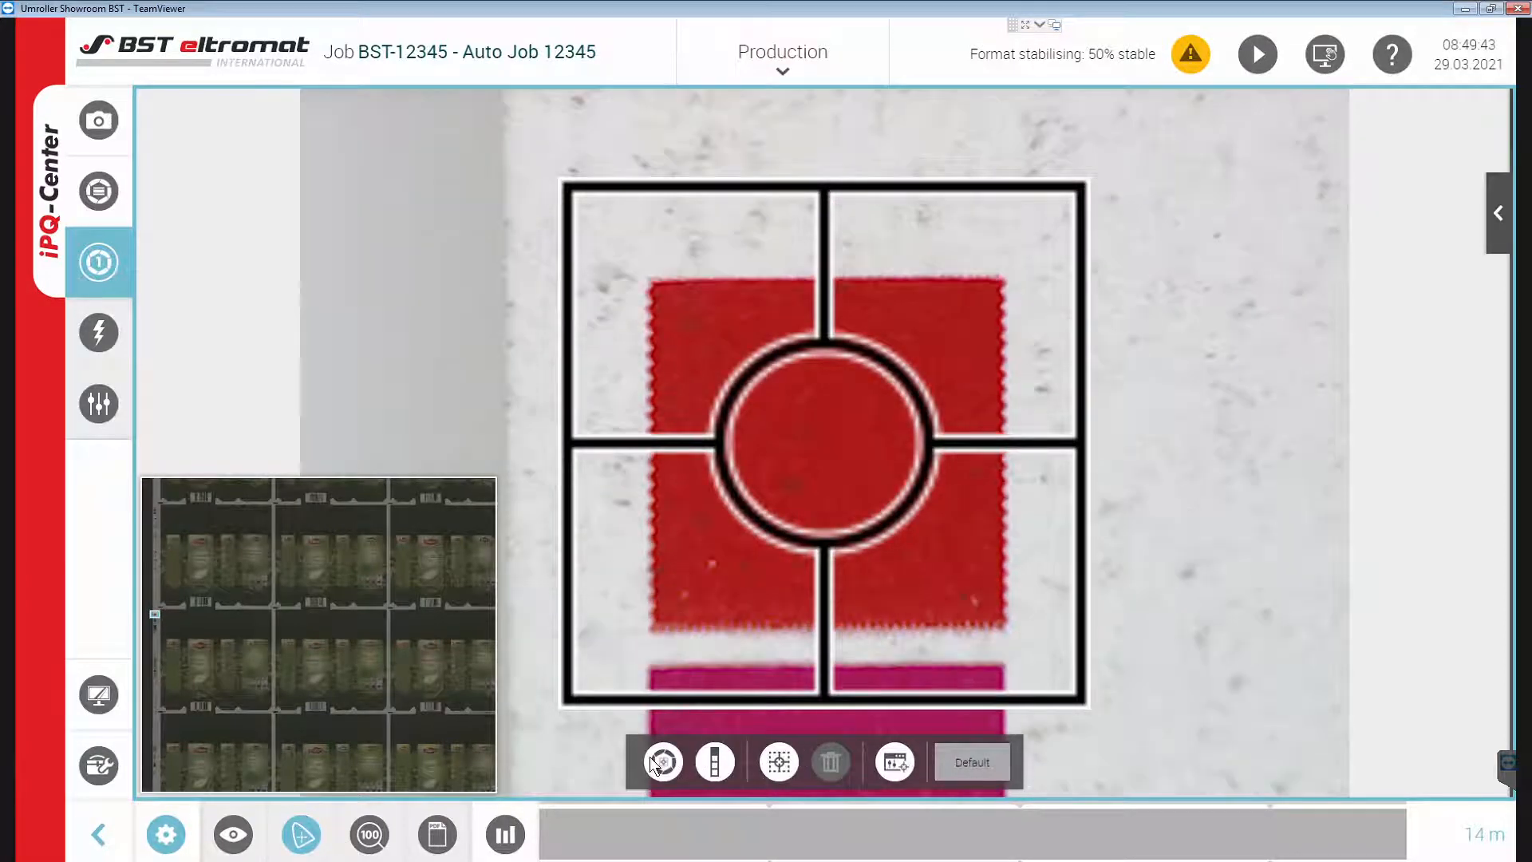
click(663, 763)
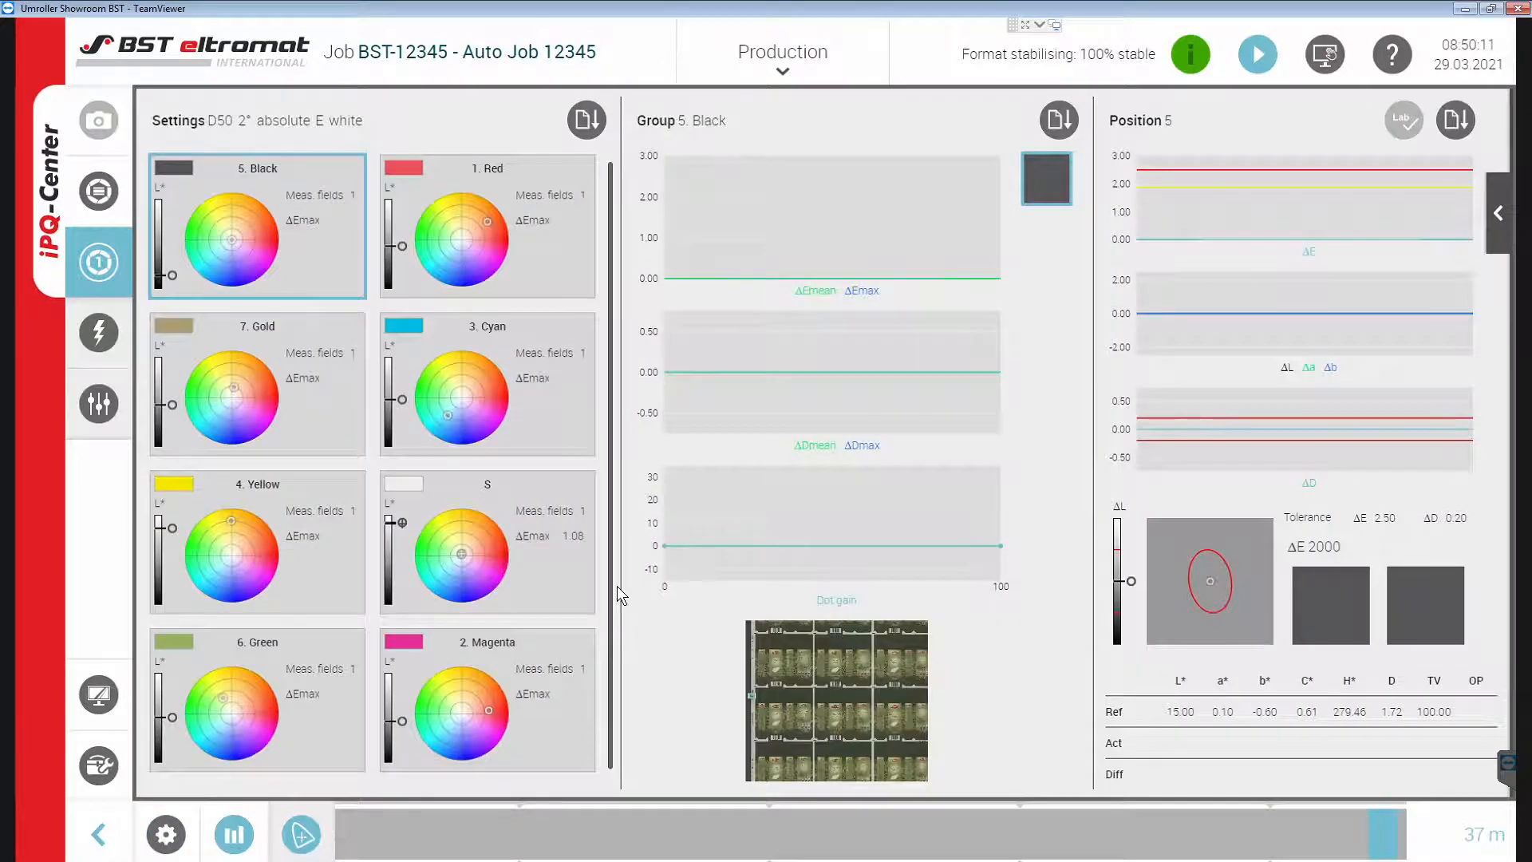
View the substrate field's Lab values showing a ΔE 2000 of 1.08.
click(487, 542)
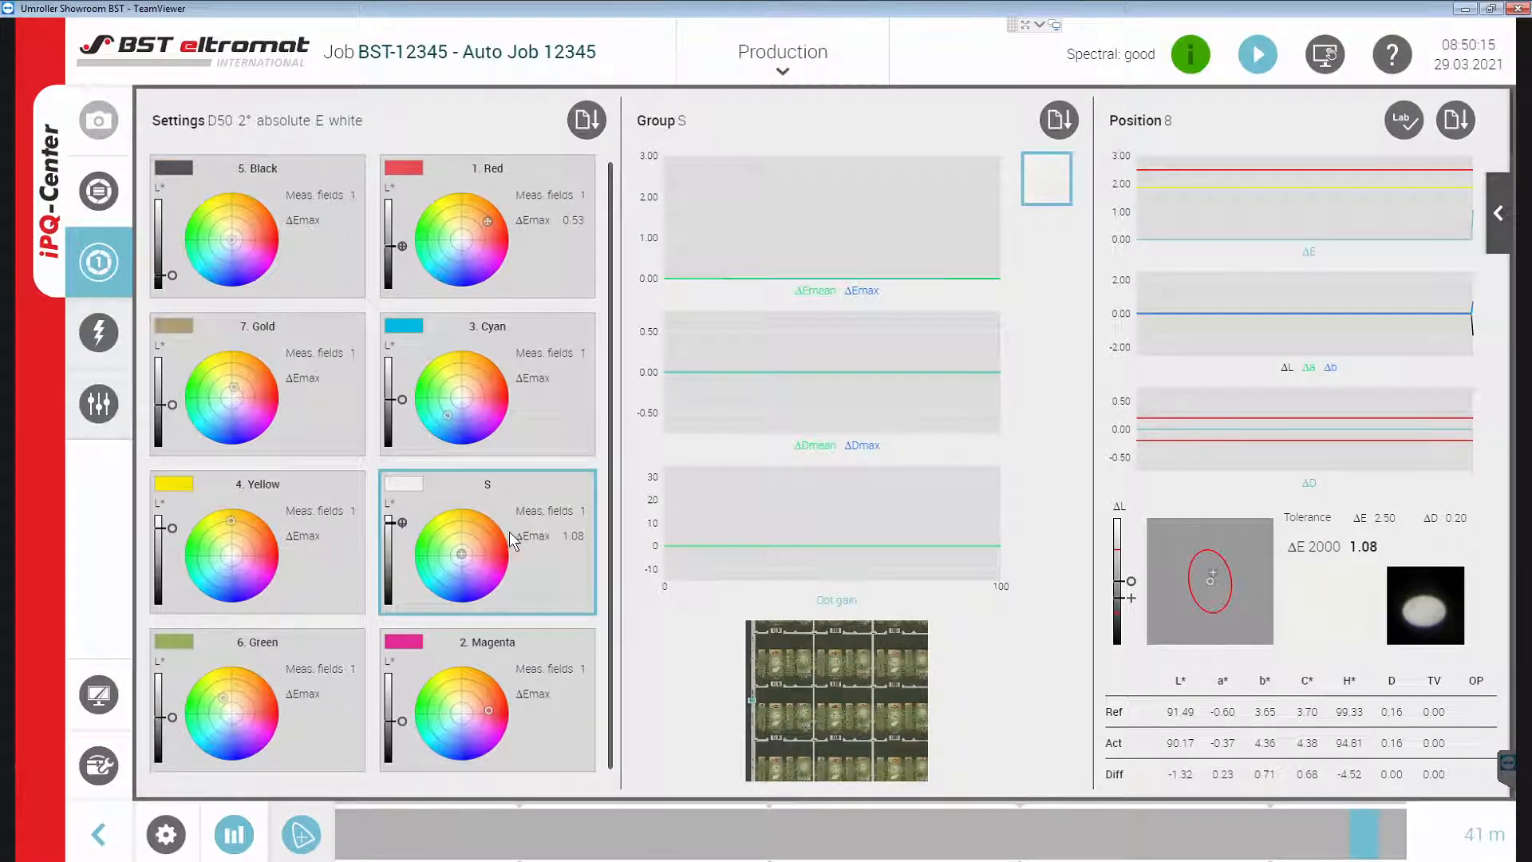
click(487, 225)
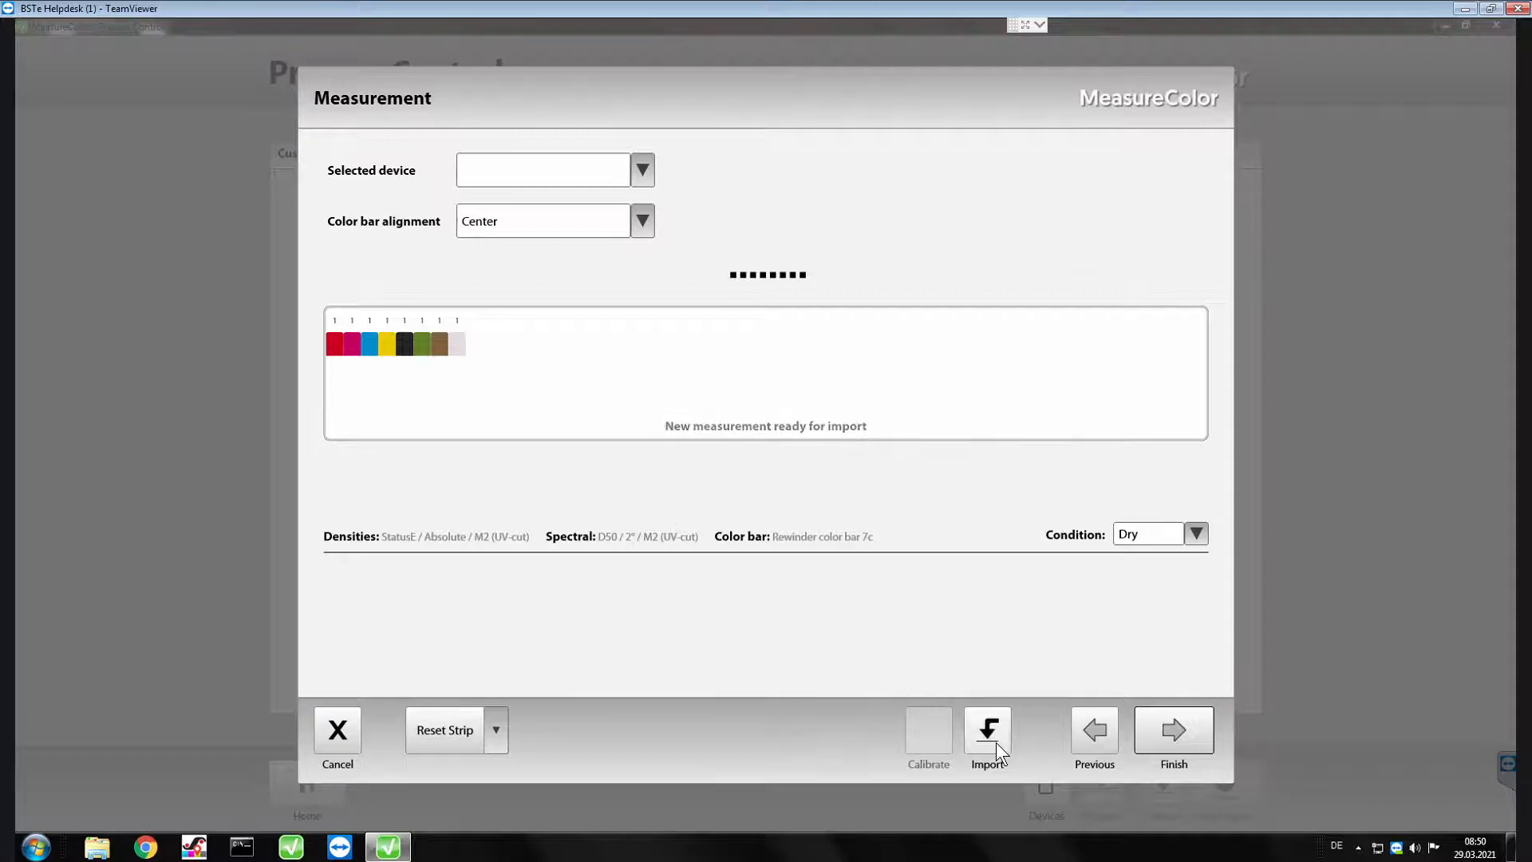
Import the colour bar and reset the strip with problematic patches after the warning.
click(986, 730)
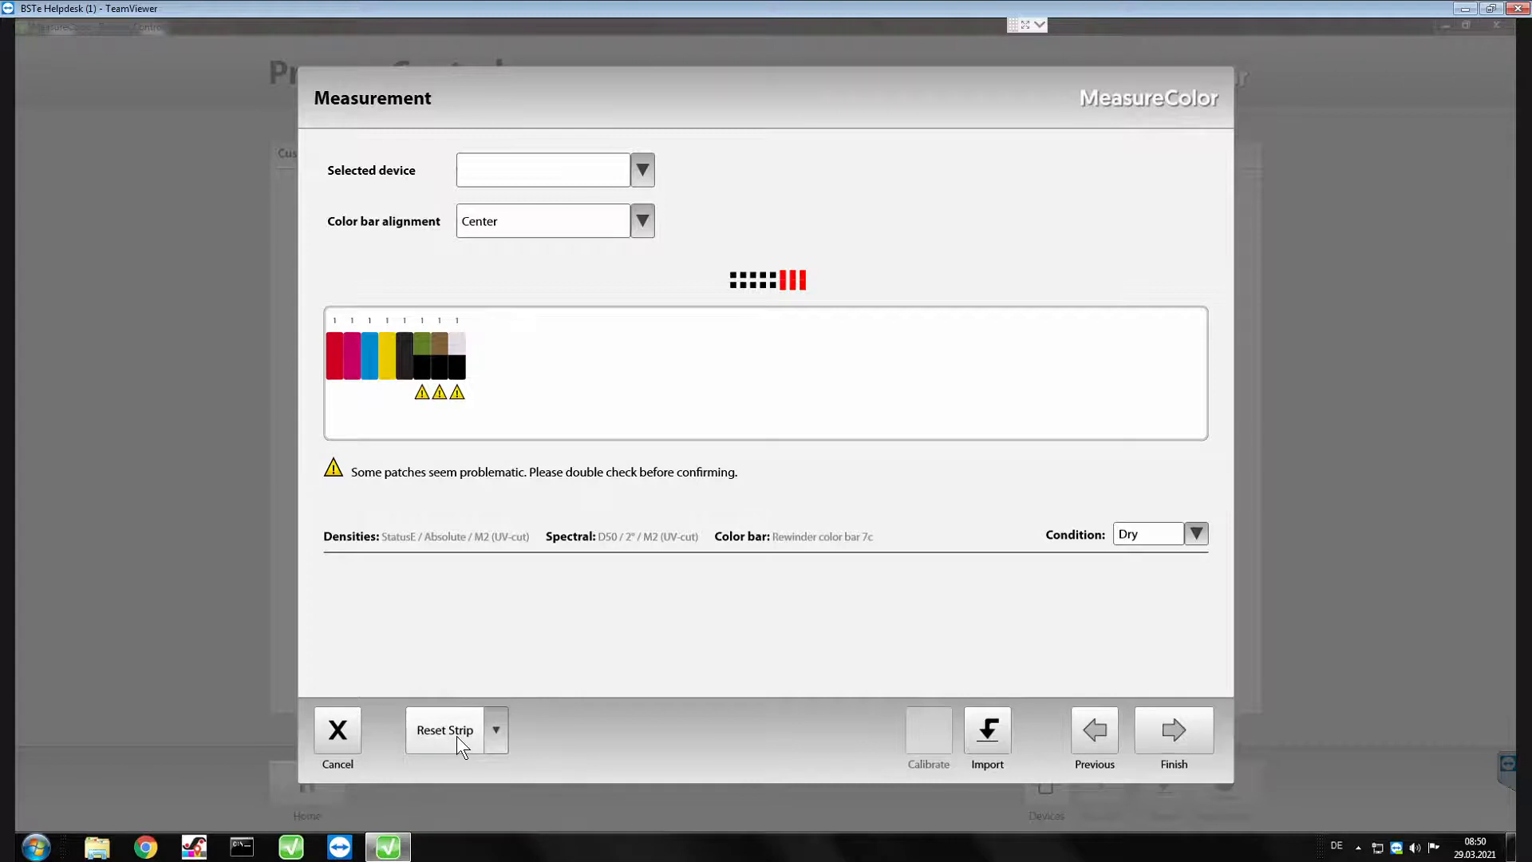
click(445, 730)
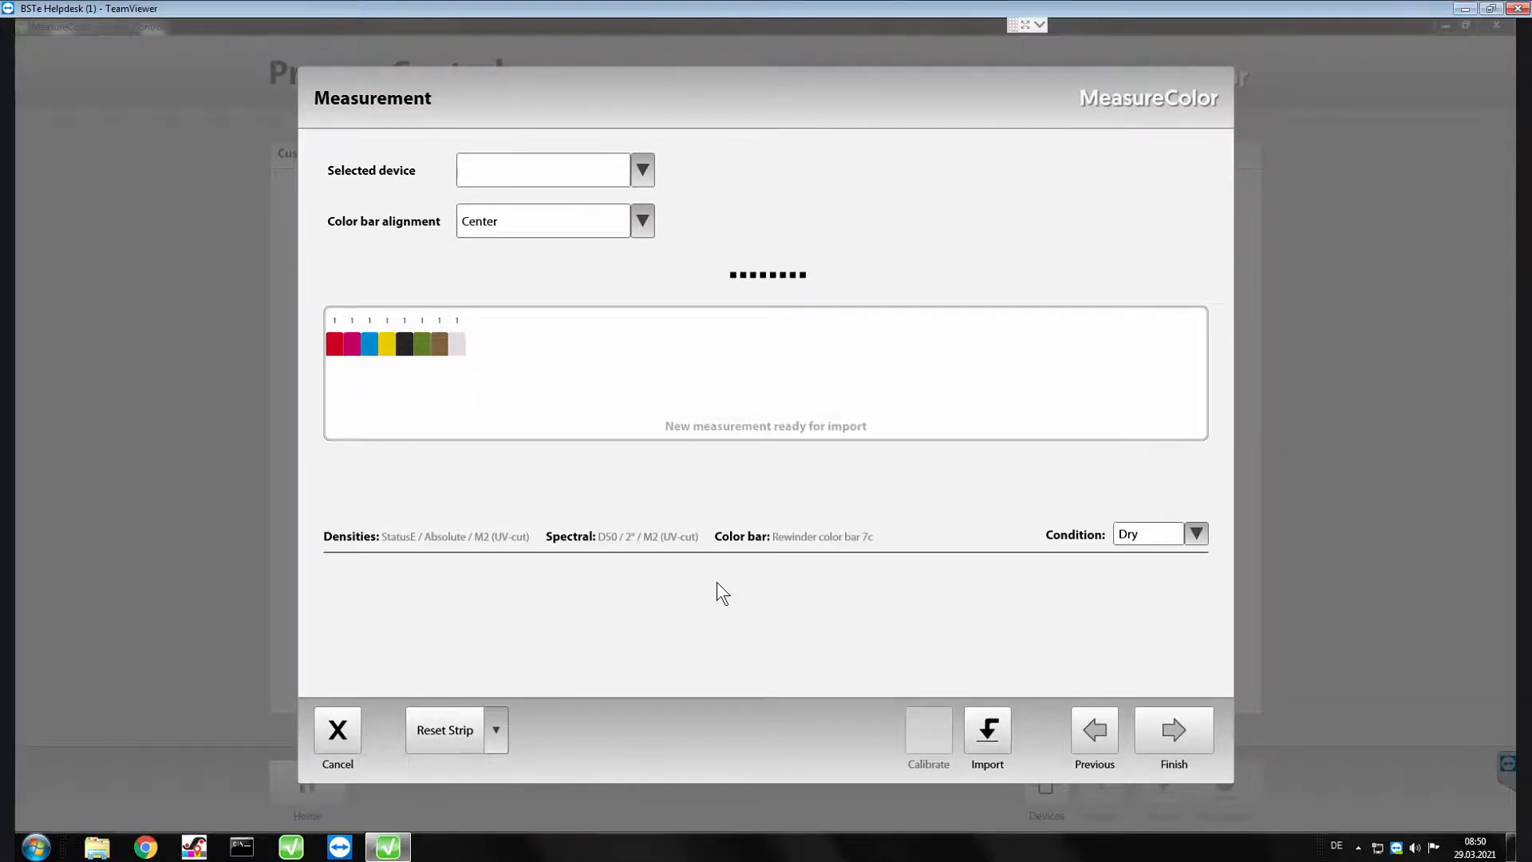
mouse_move(987, 729)
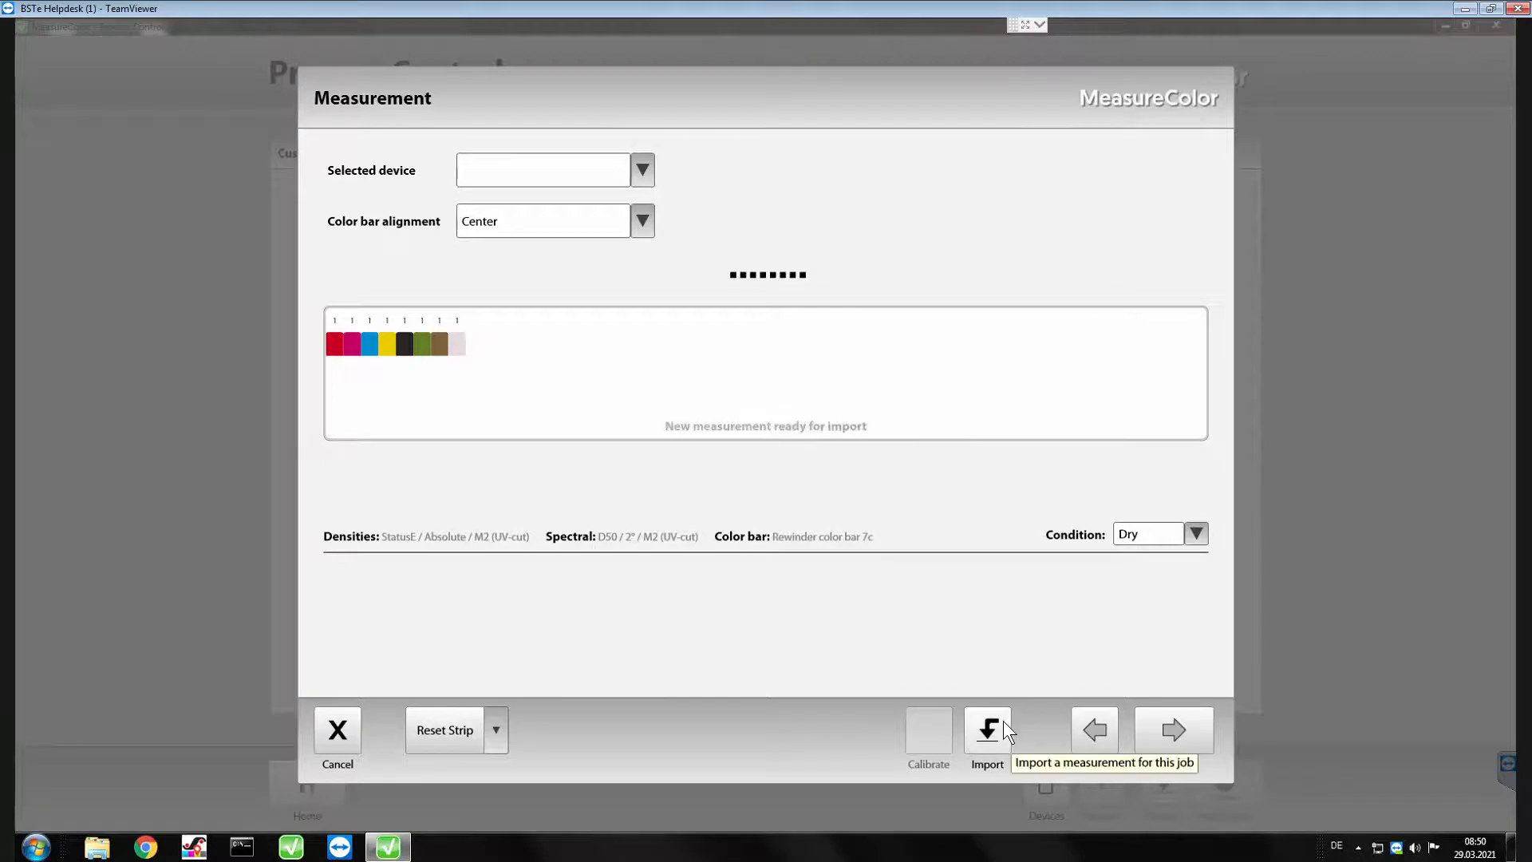
Import the clean seven-patch colour bar measurement and finish it into the job.
click(986, 729)
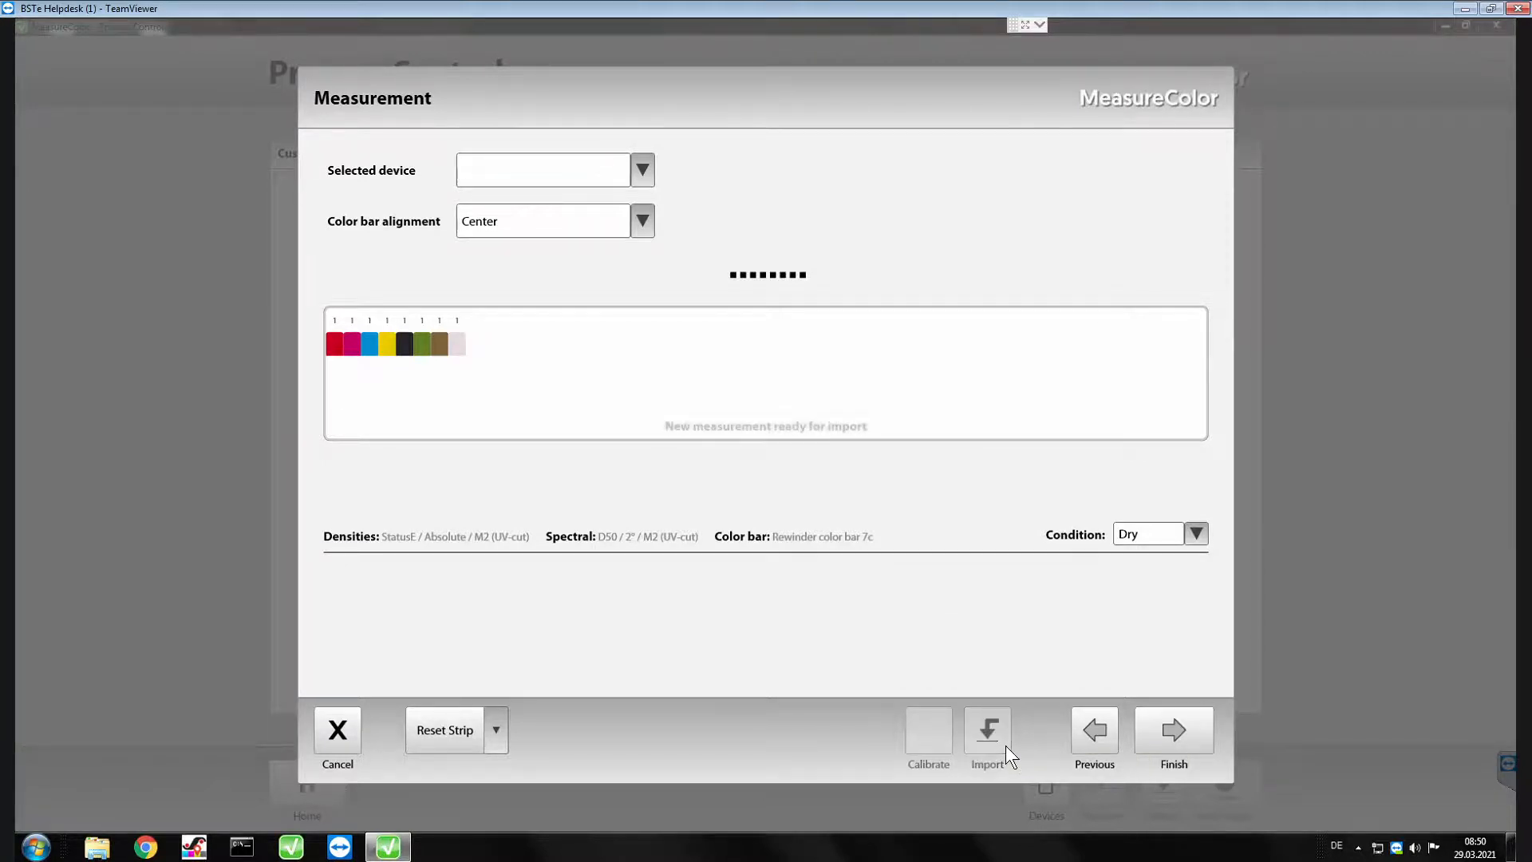
click(986, 729)
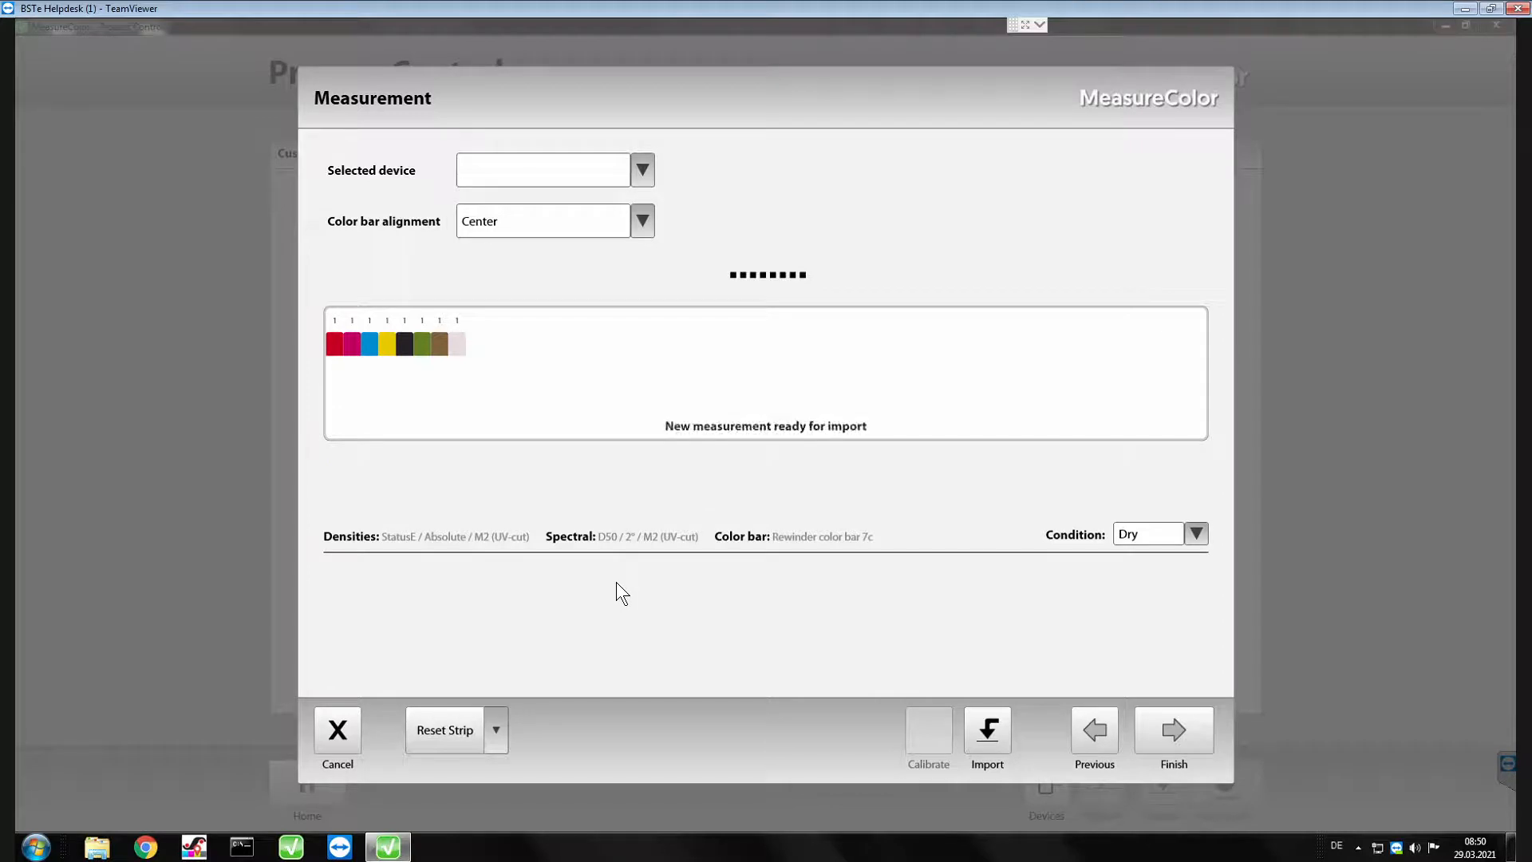
mouse_move(990, 711)
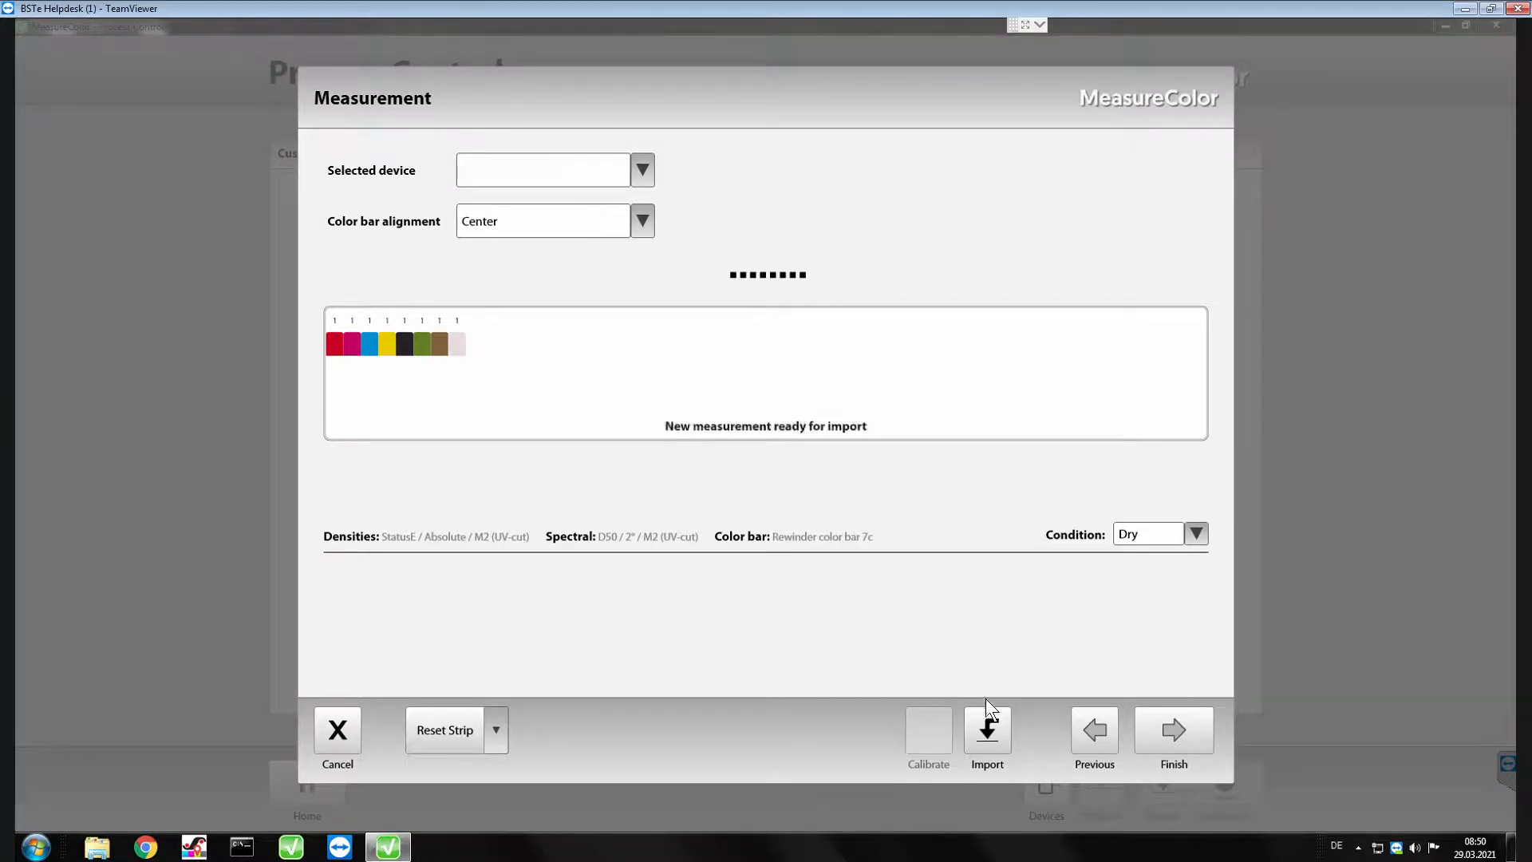
click(986, 733)
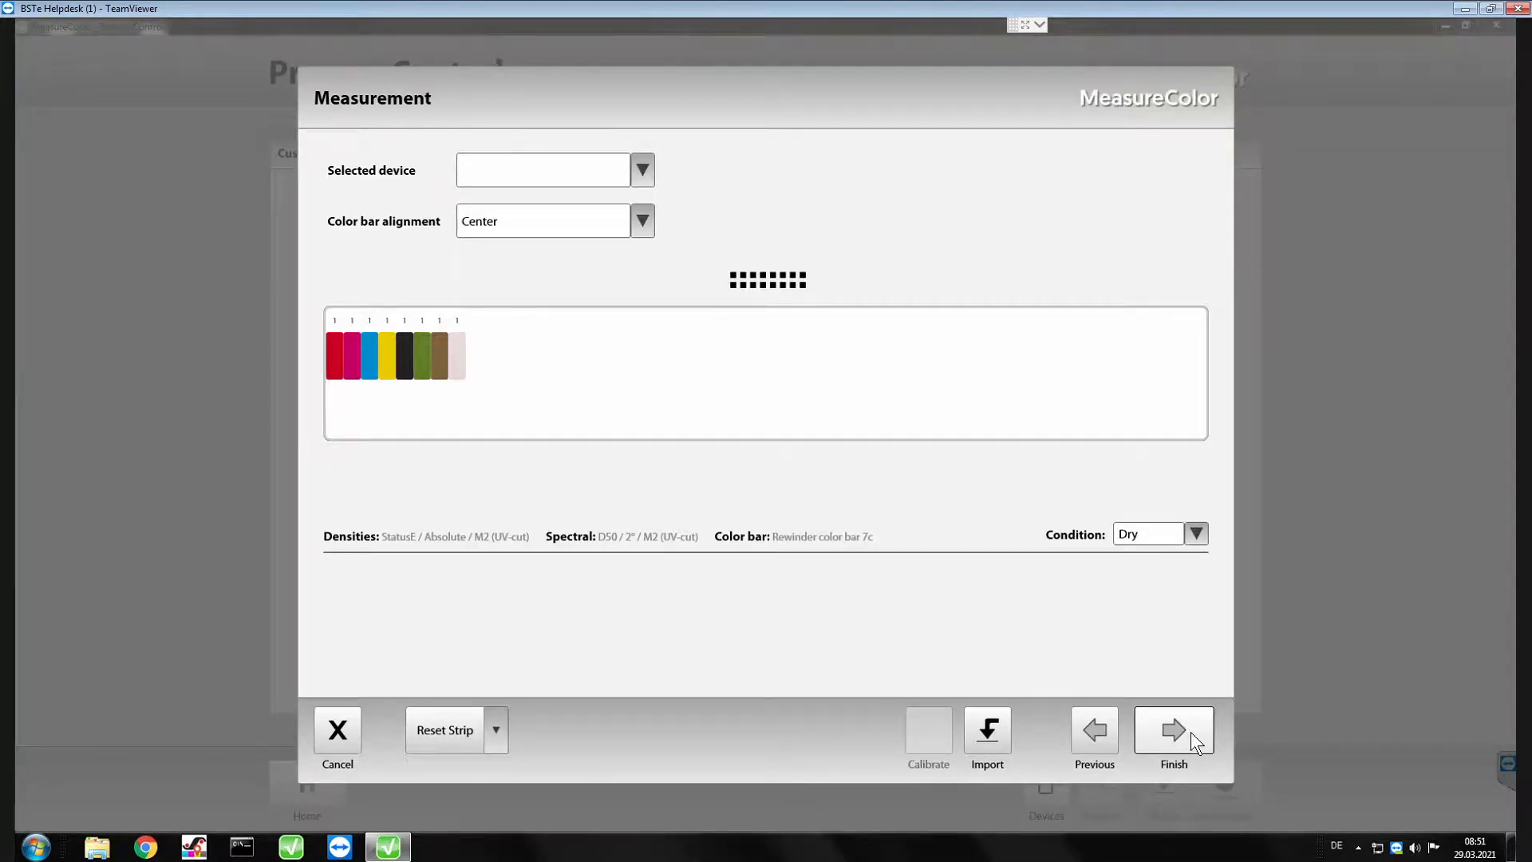
click(1173, 728)
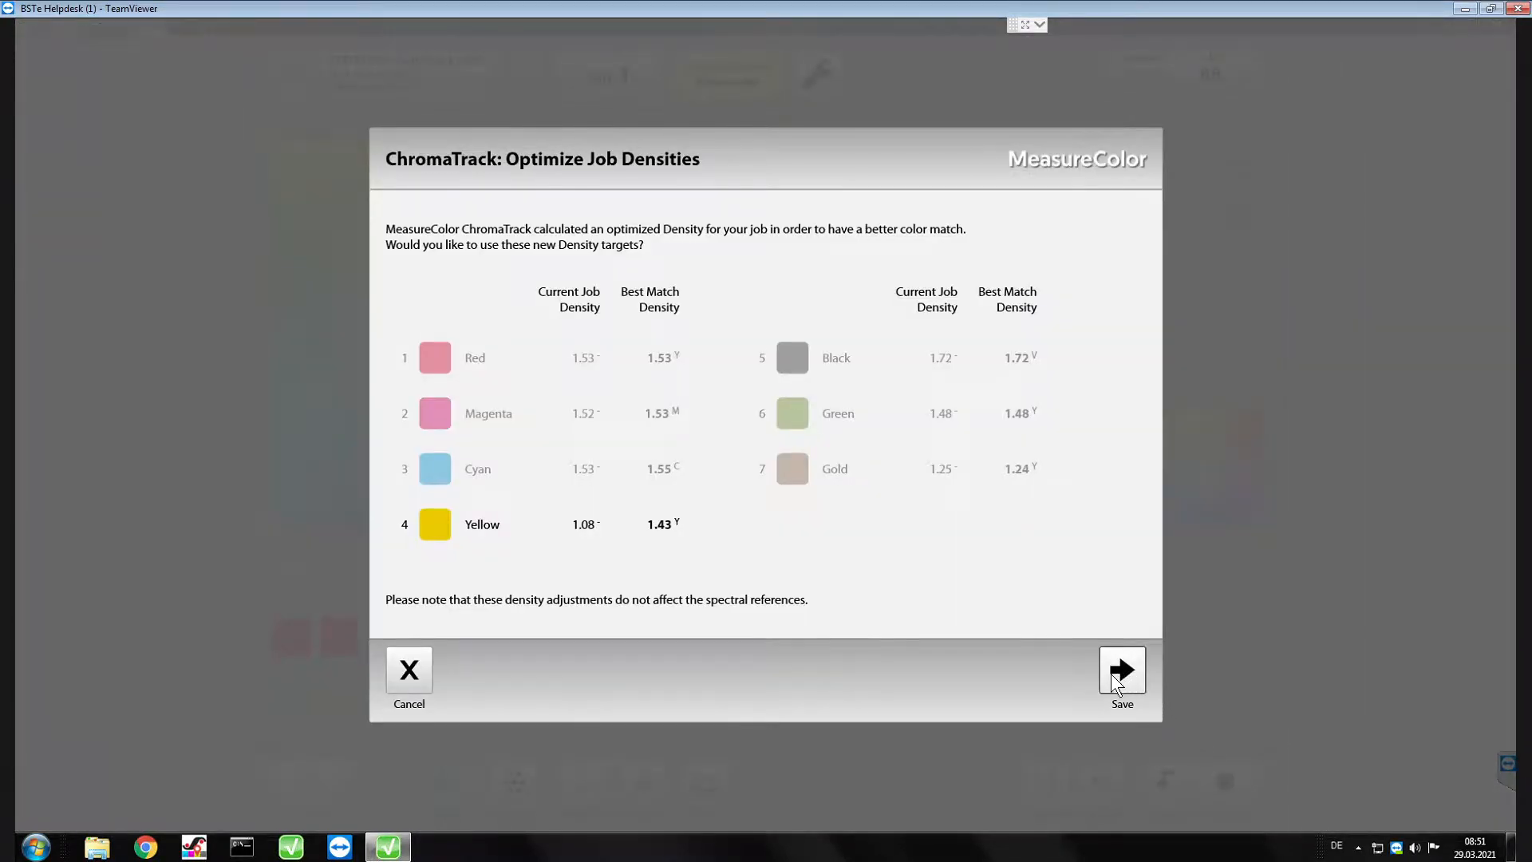
Save the optimized density targets and start auto import of measurements.
click(1120, 670)
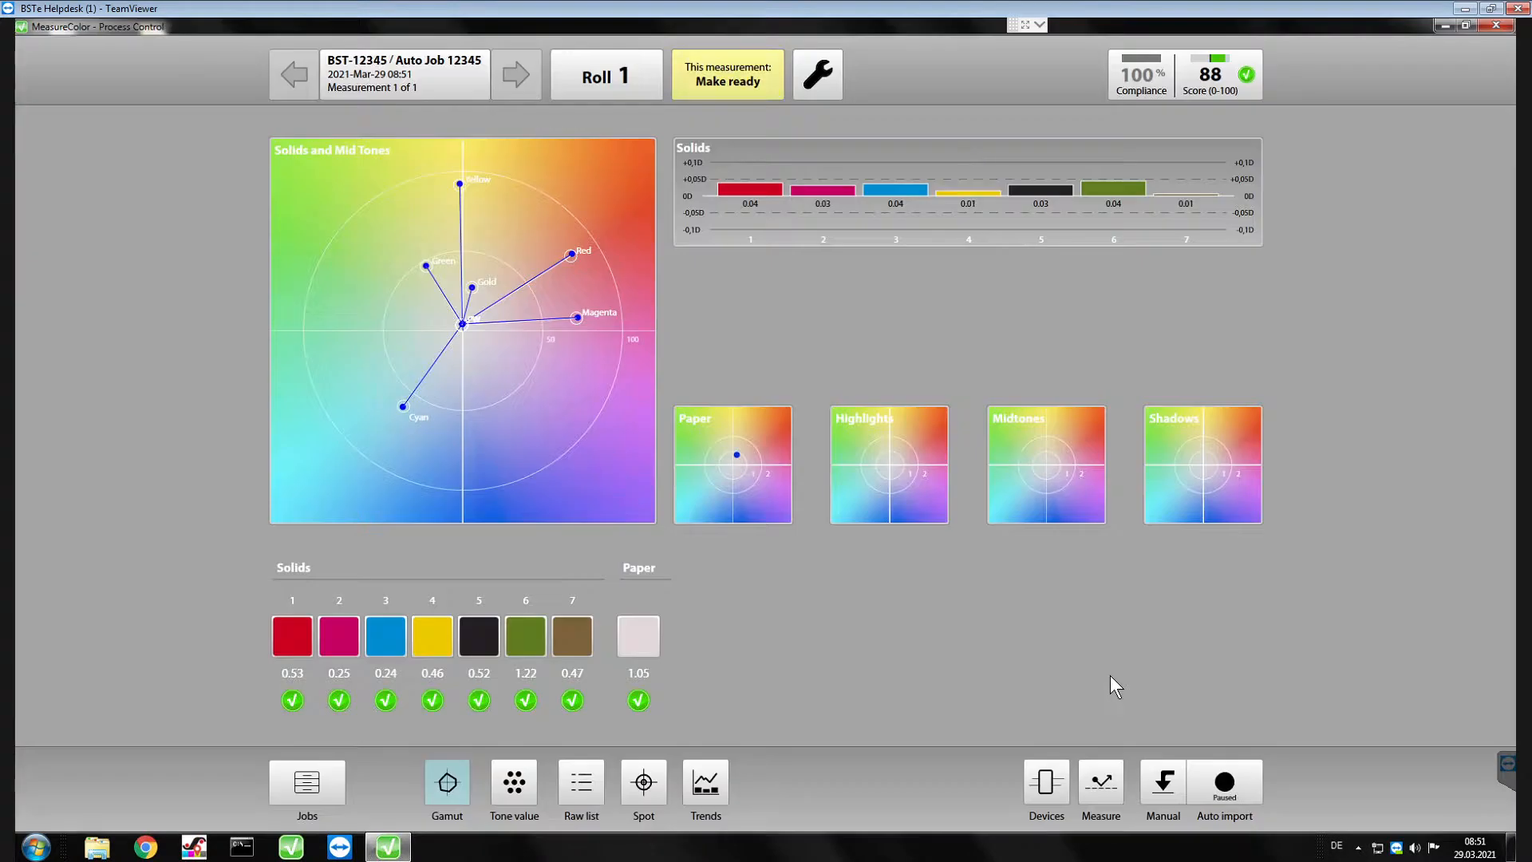
mouse_move(1234, 768)
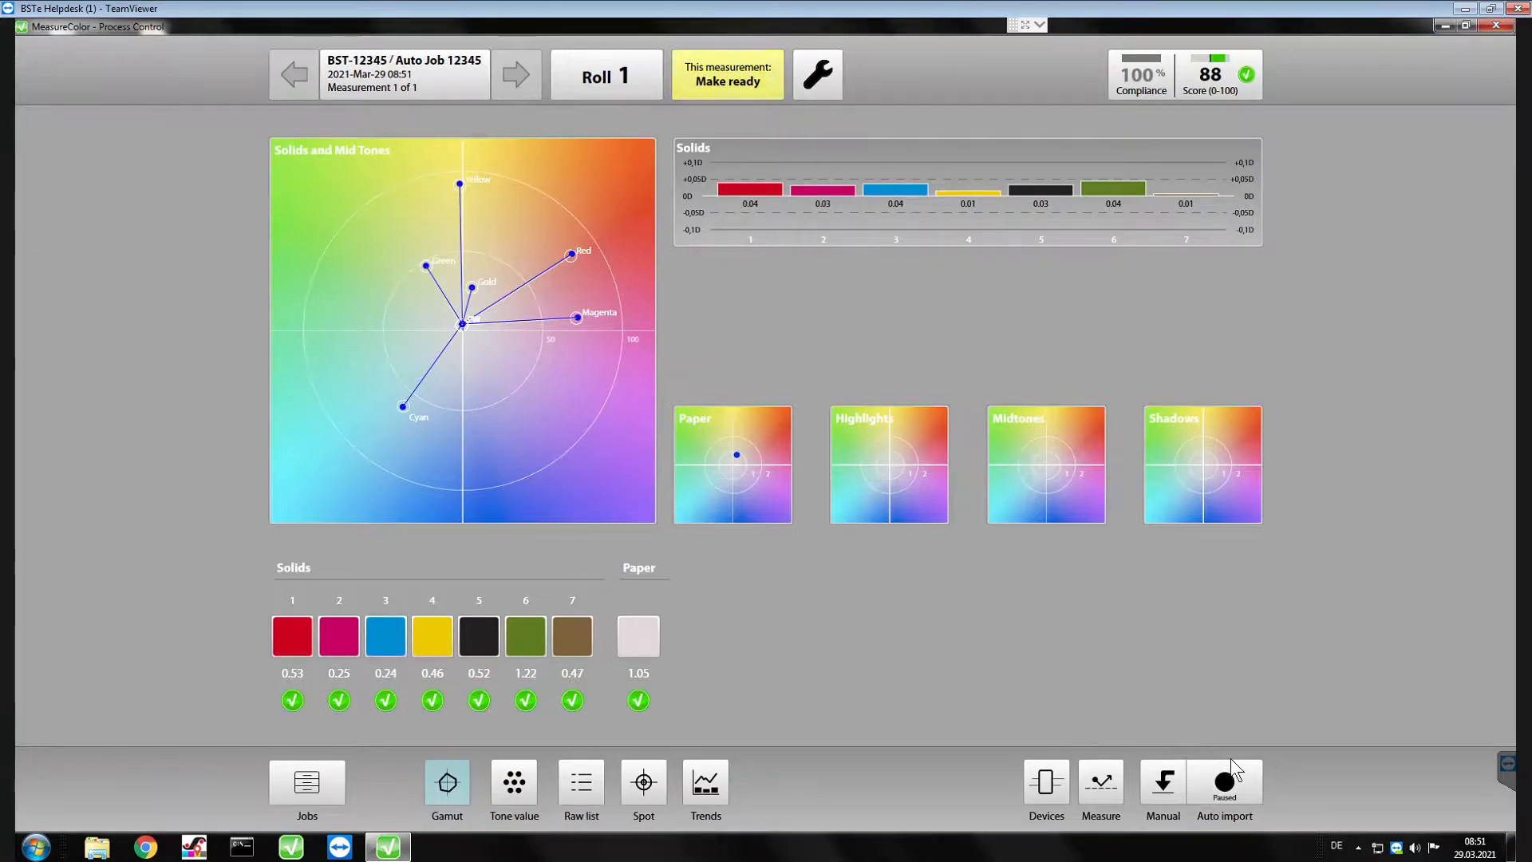
click(1224, 790)
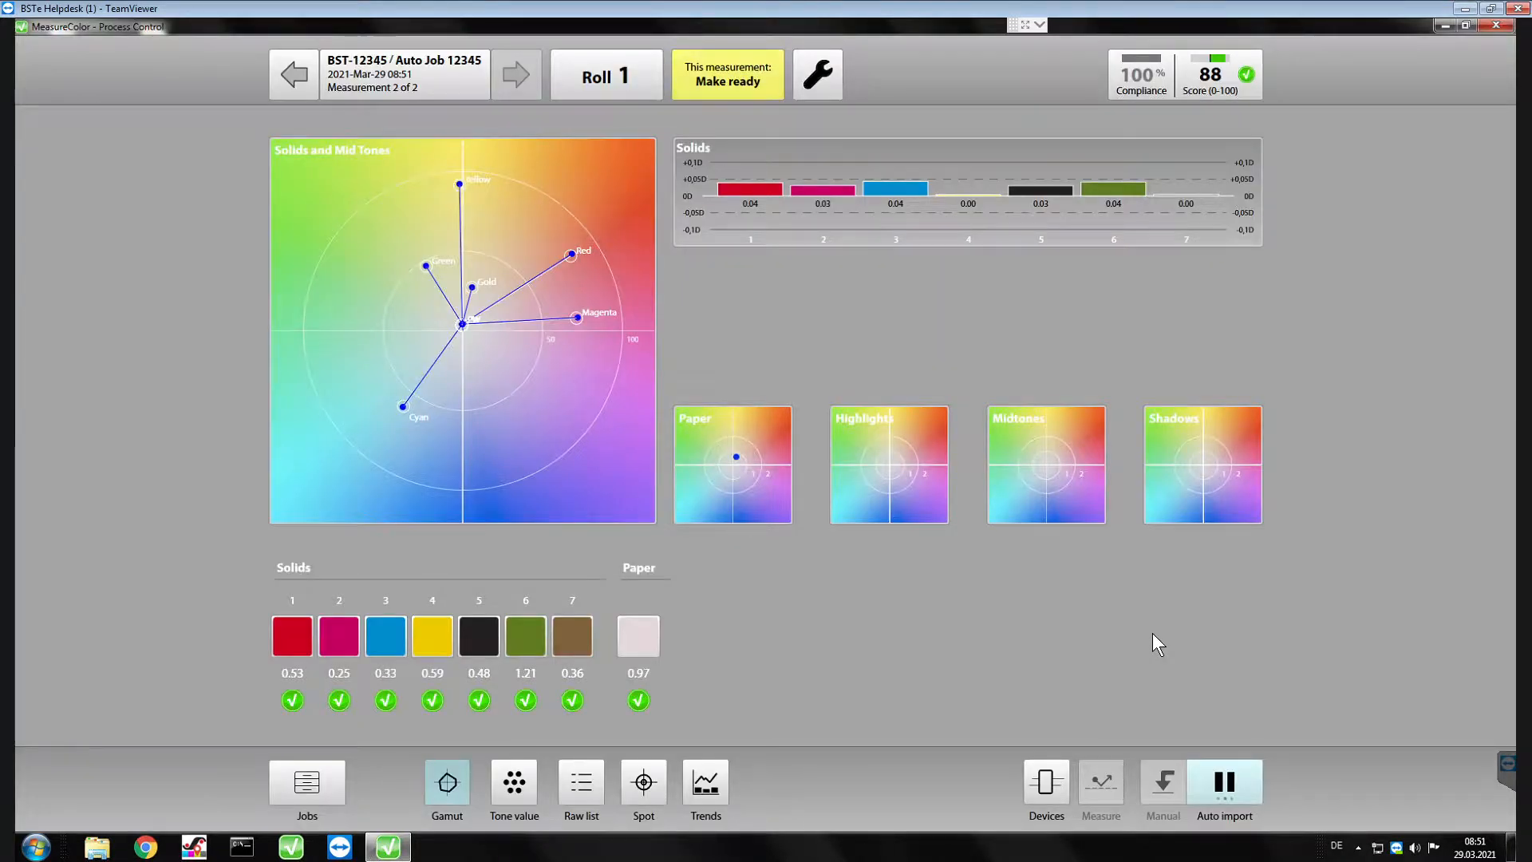
mouse_move(322, 640)
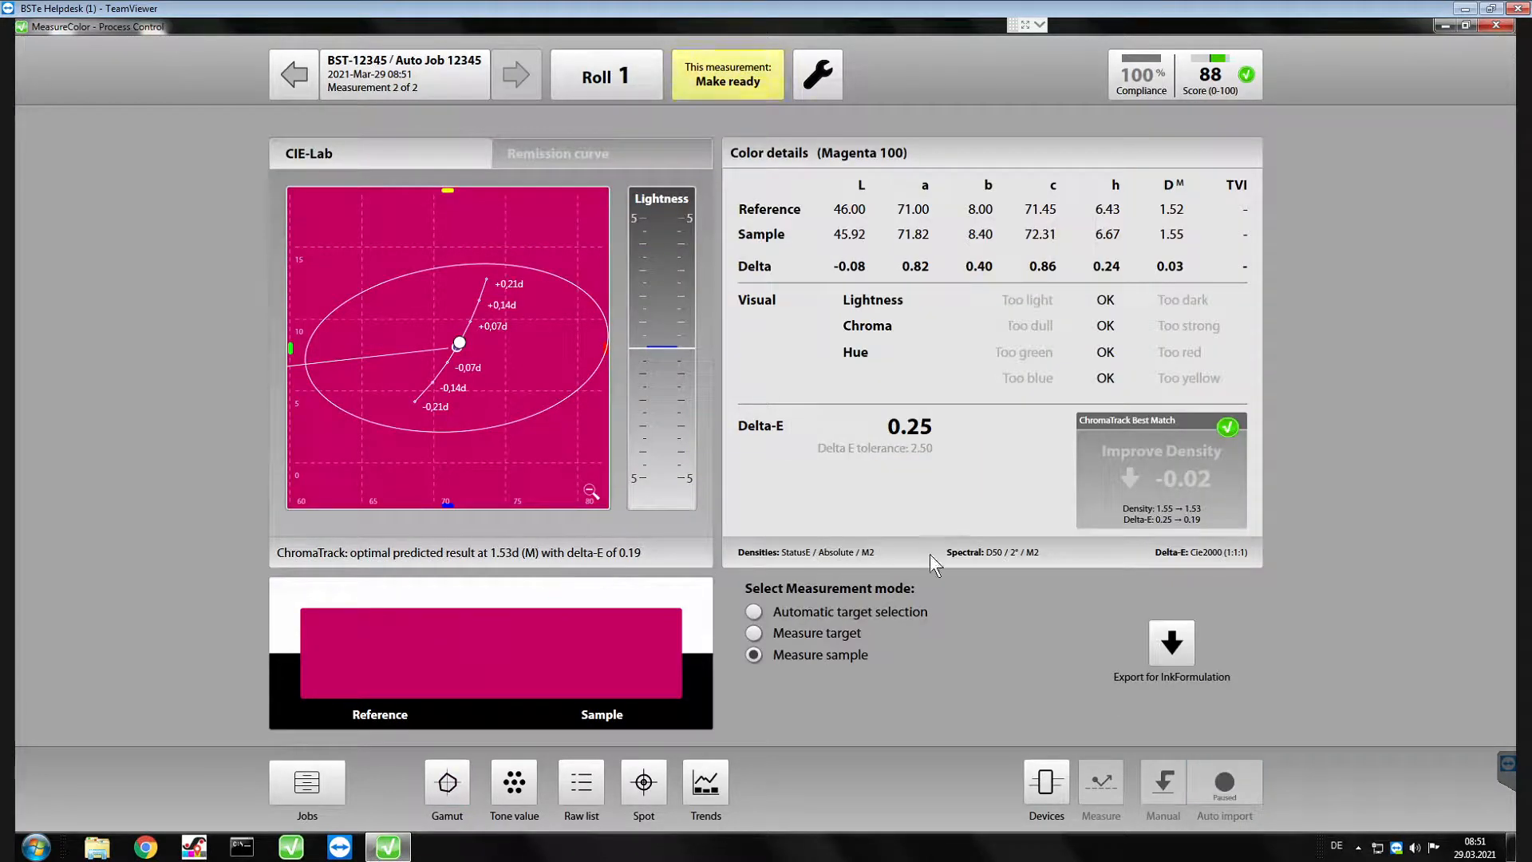
mouse_move(1017, 562)
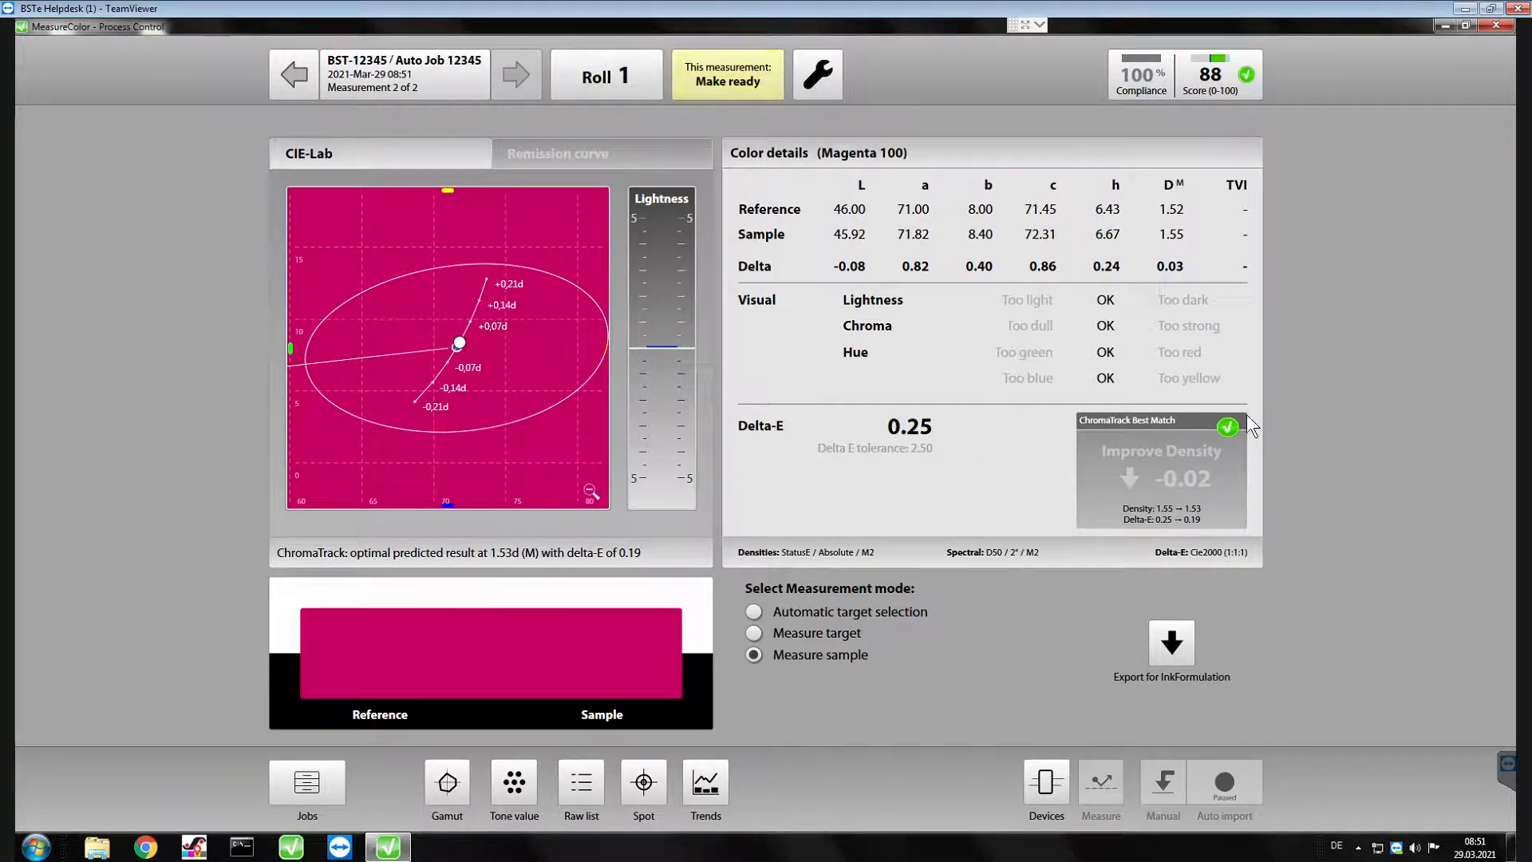
mouse_move(1267, 530)
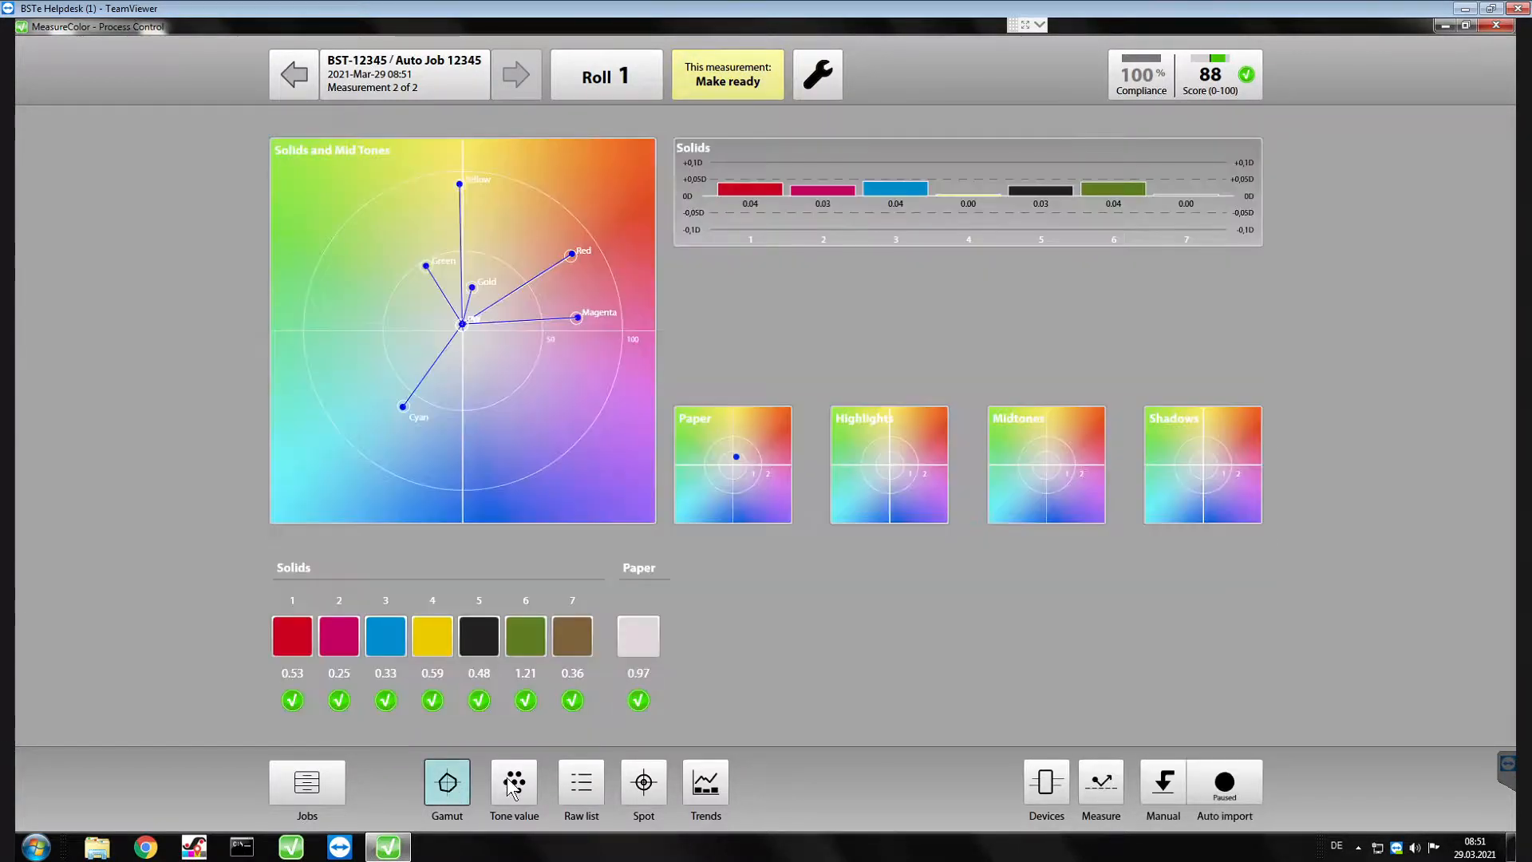
Resume auto import so measurement 3 of 3 arrives for BST-12345.
click(1222, 785)
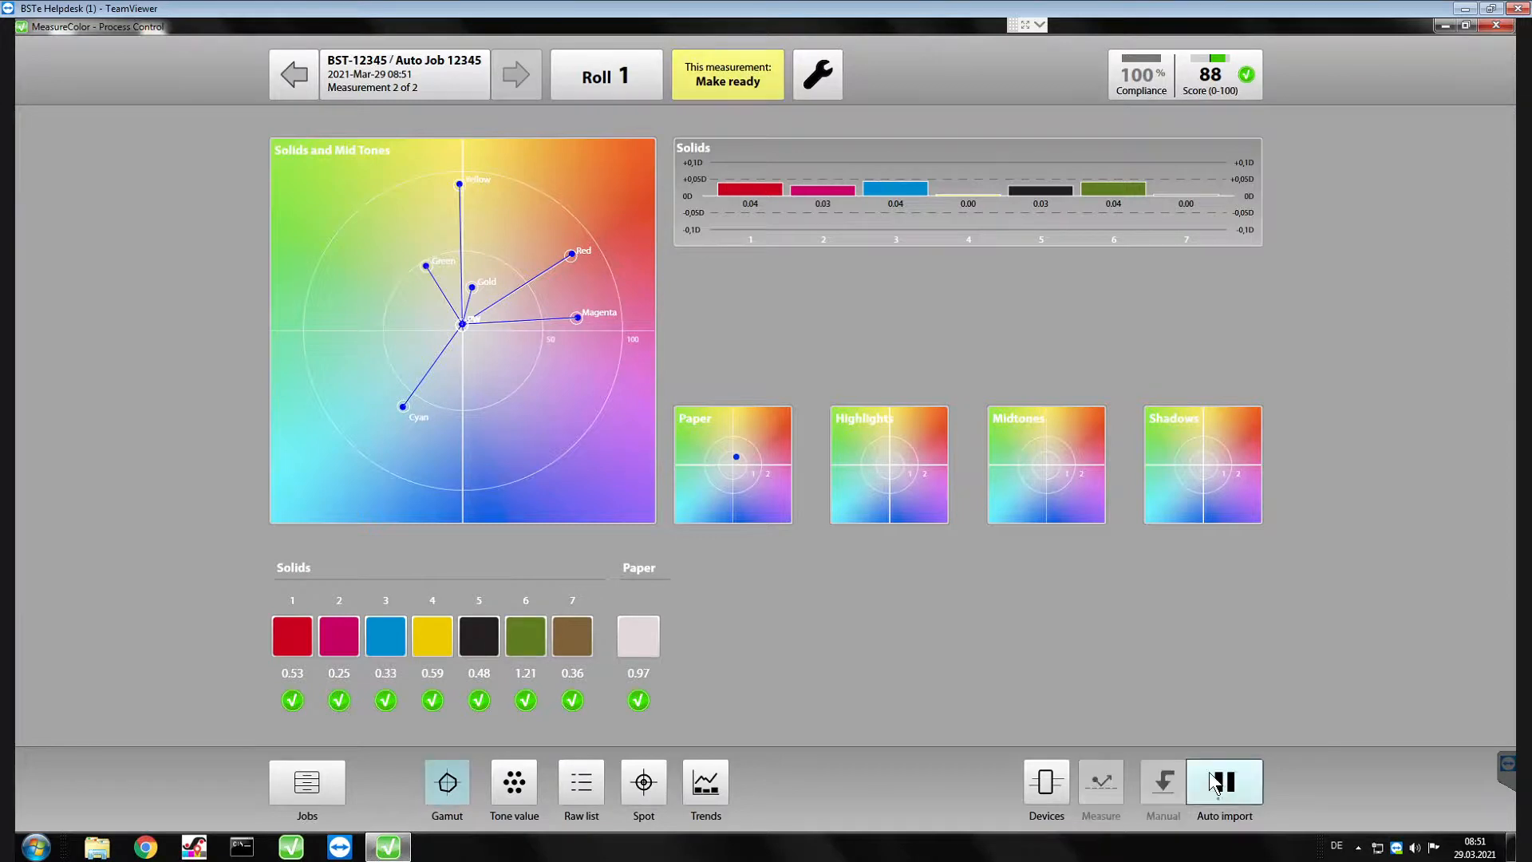
click(1224, 789)
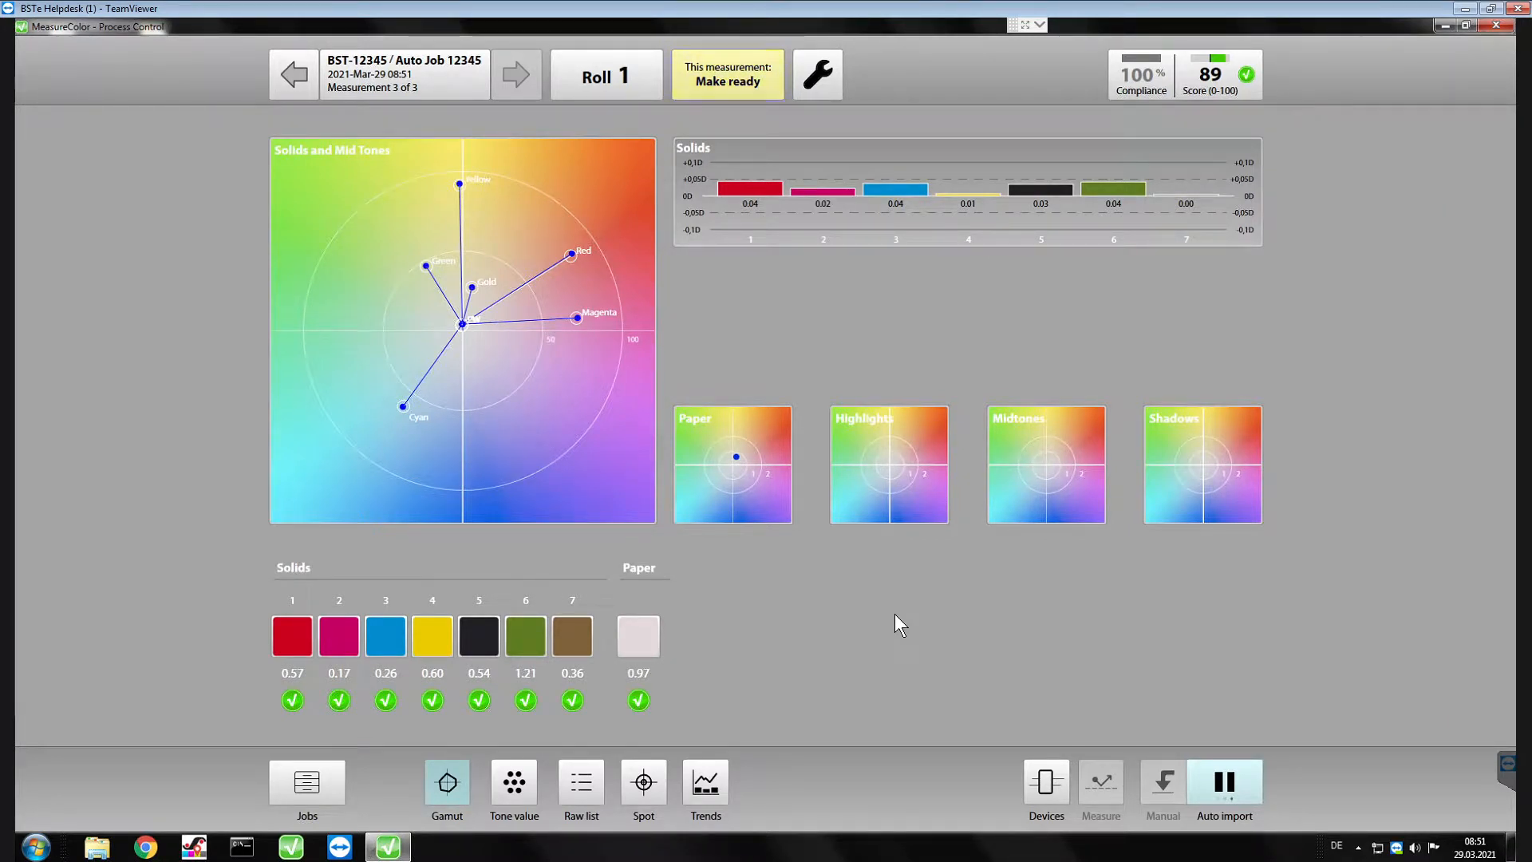
mouse_move(776, 654)
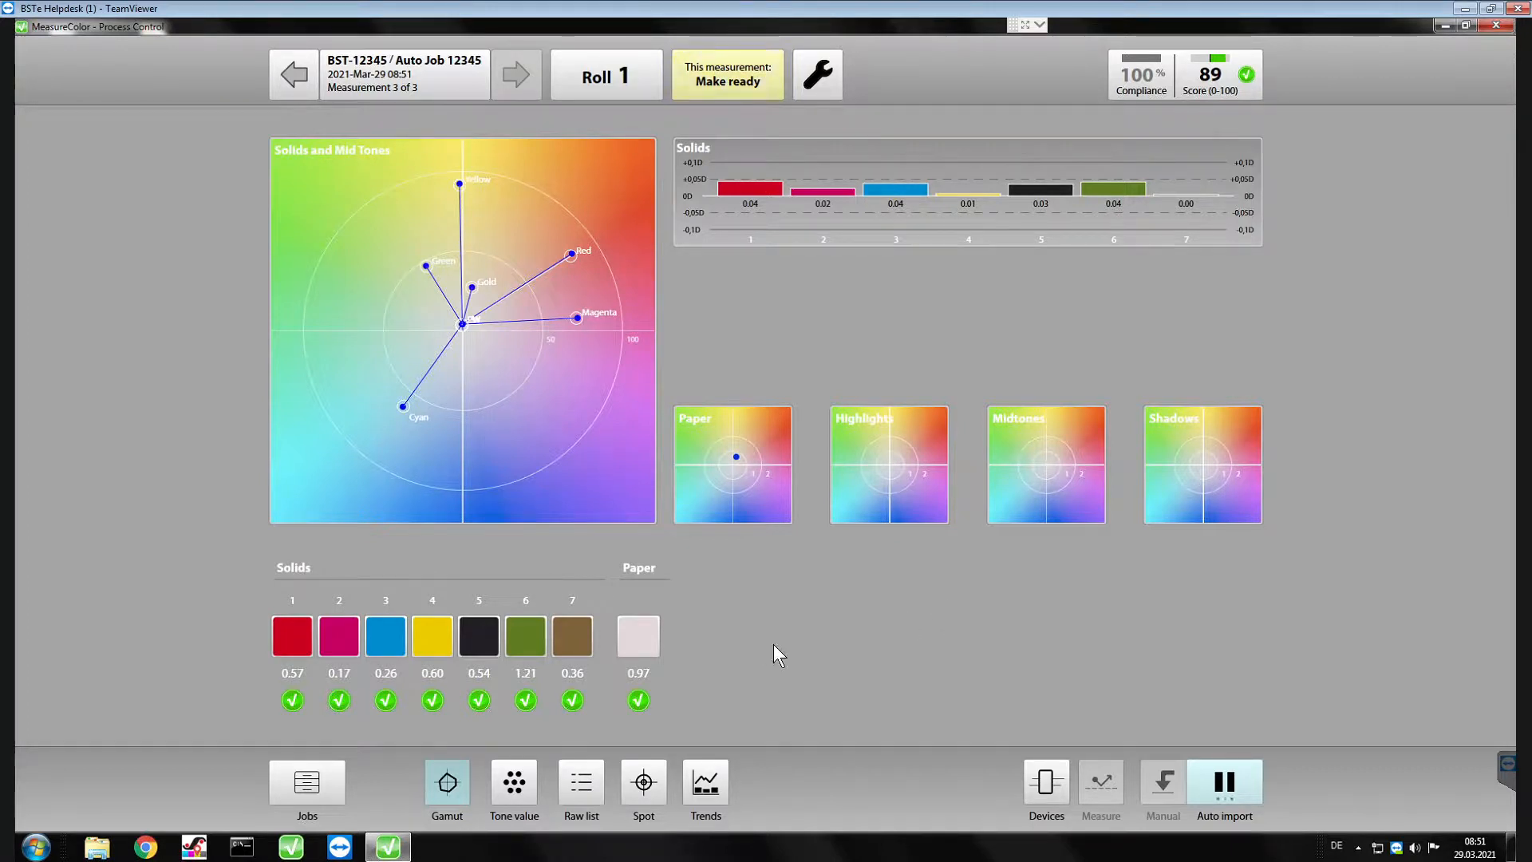
mouse_move(787, 686)
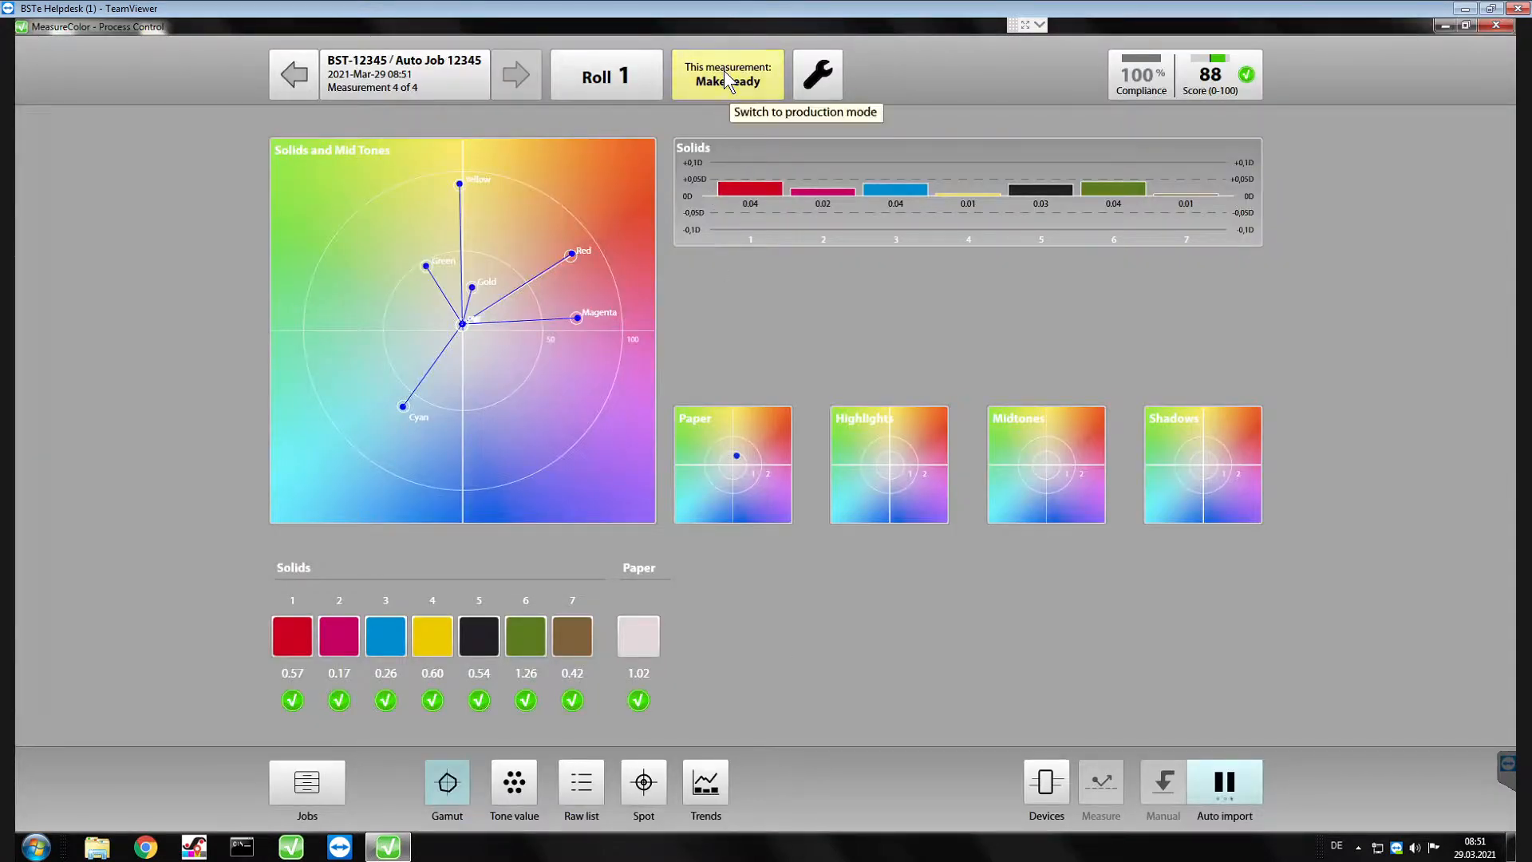
Switch the job's measurements from Make ready to Production mode.
click(728, 75)
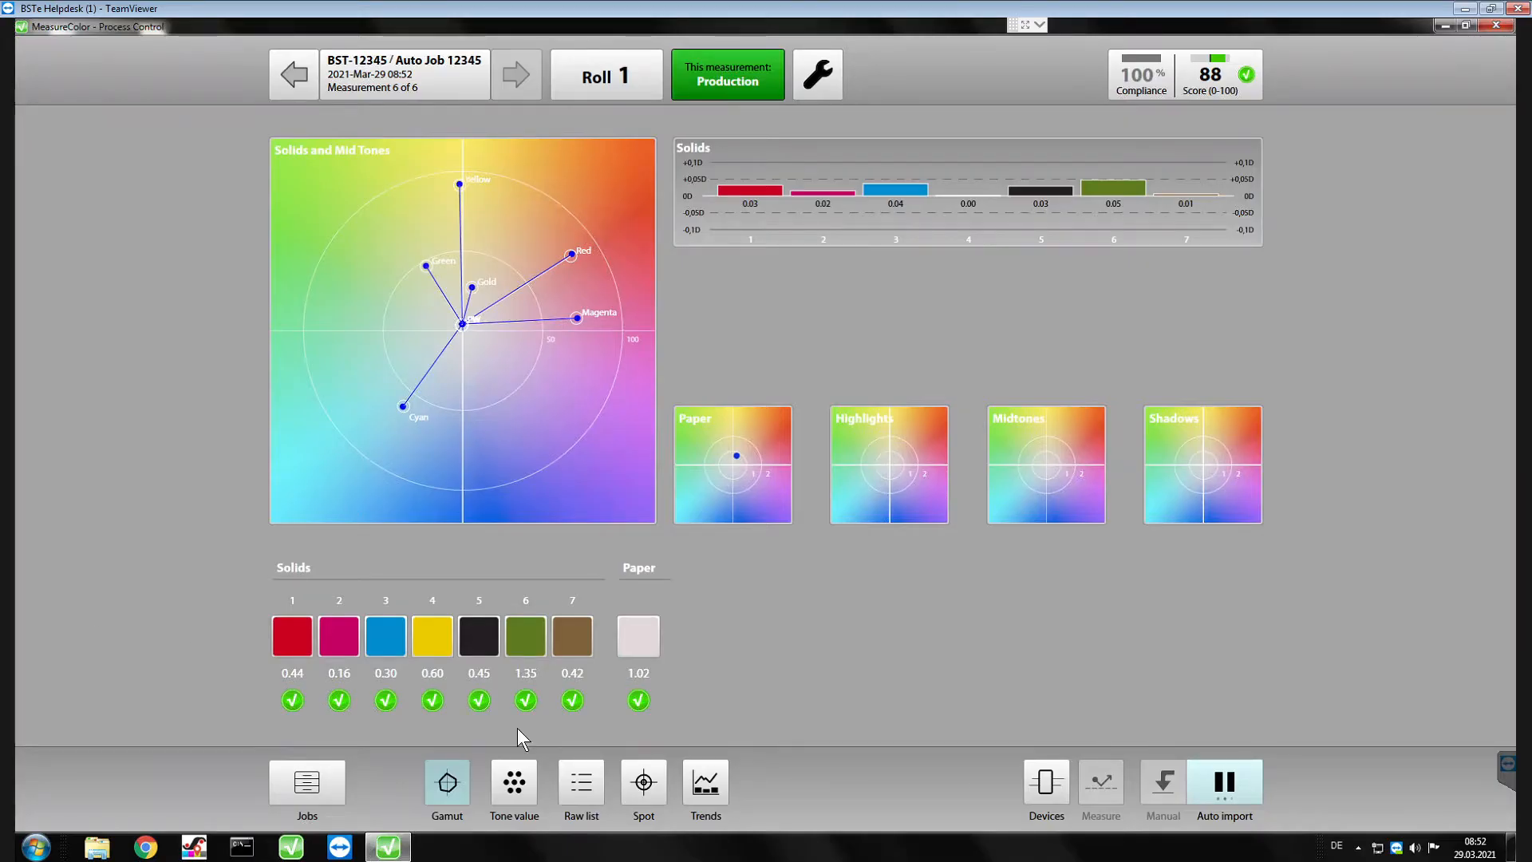
mouse_move(961, 708)
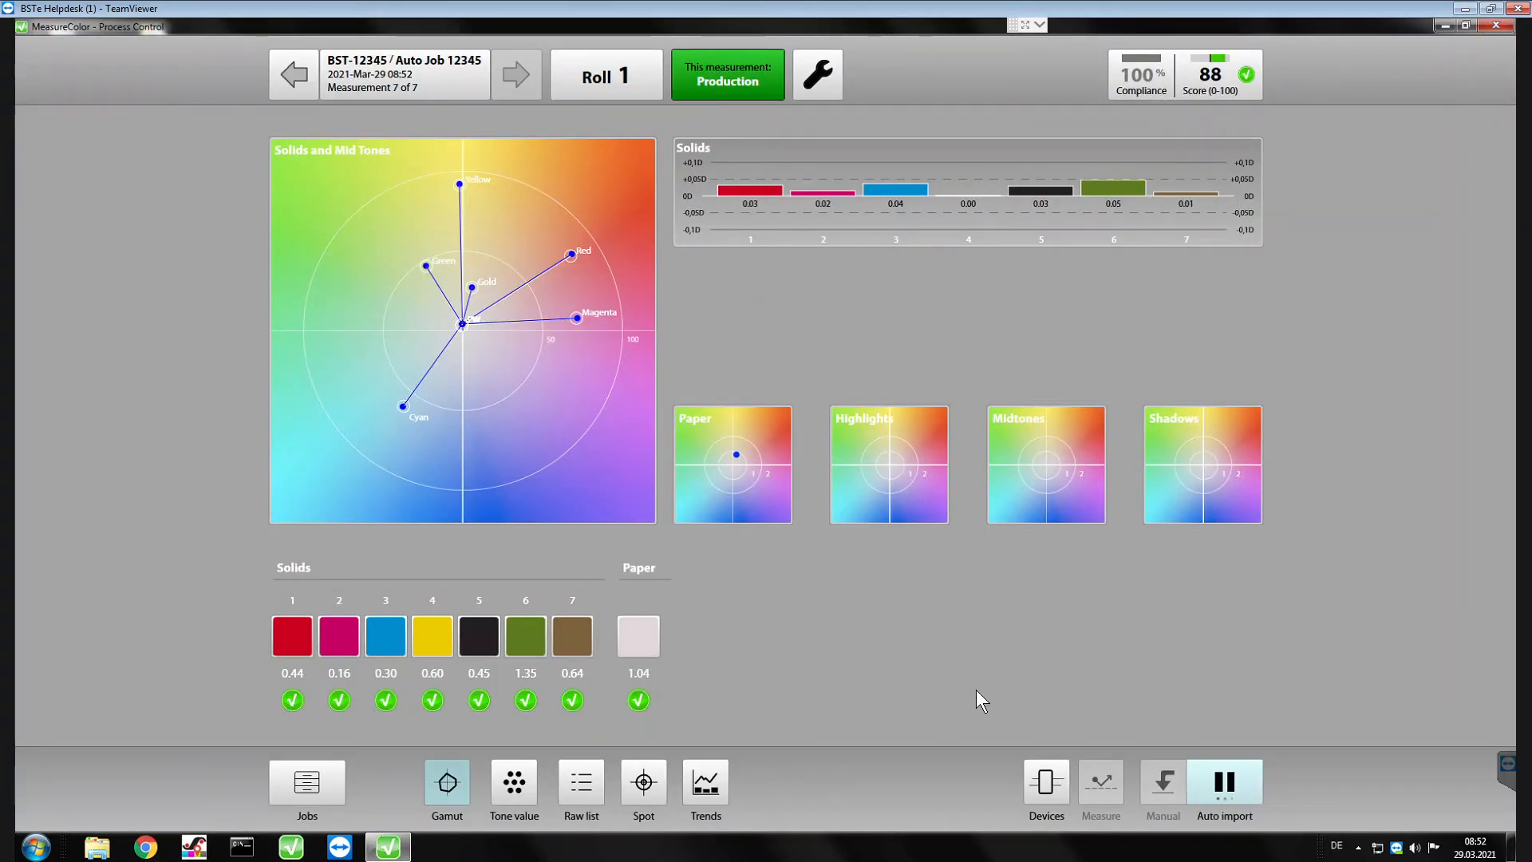
mouse_move(975, 696)
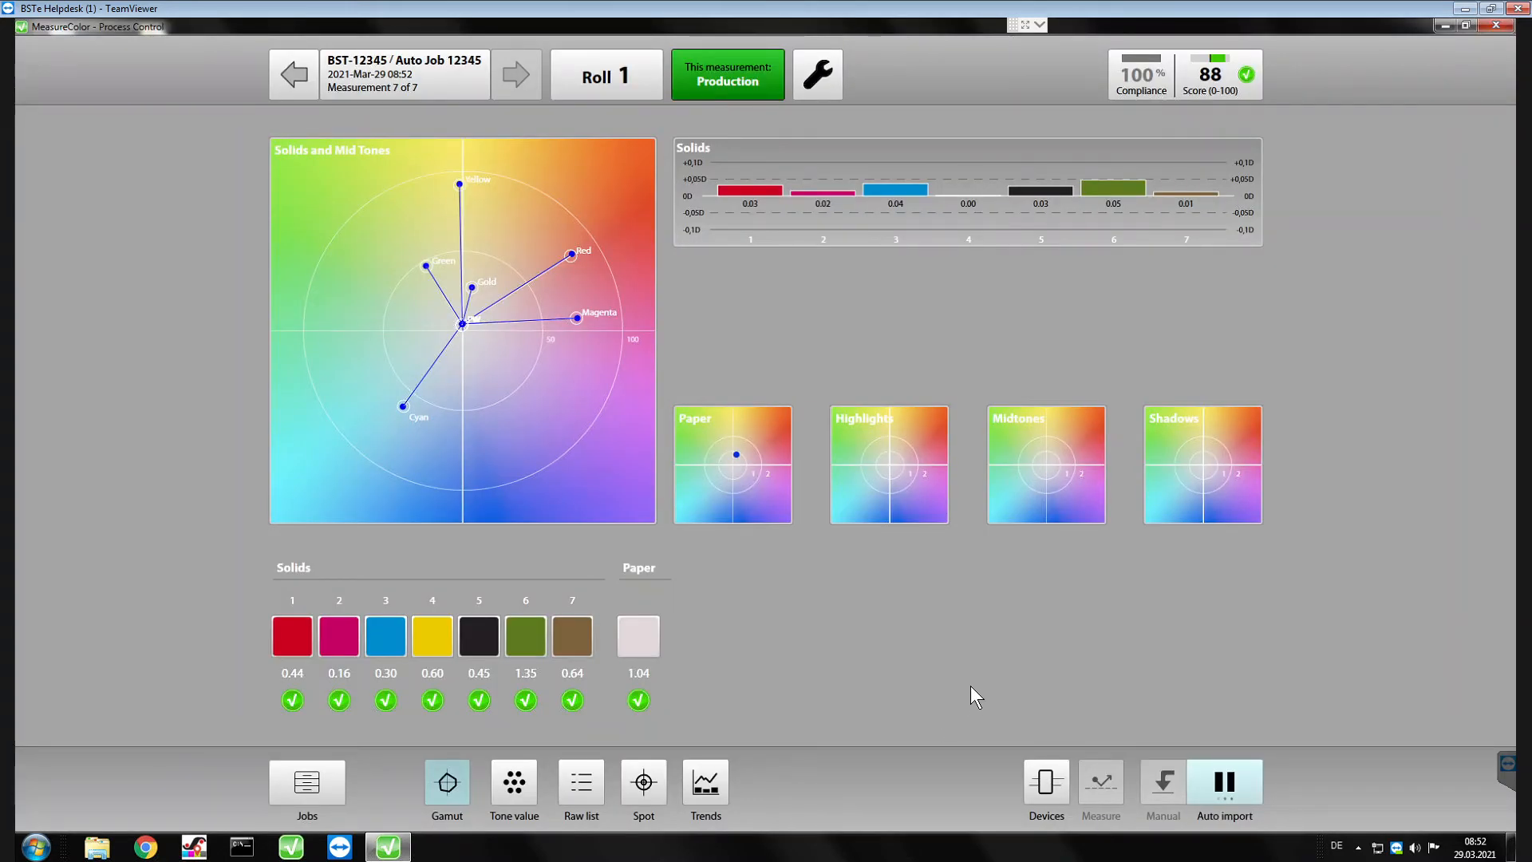
mouse_move(908, 693)
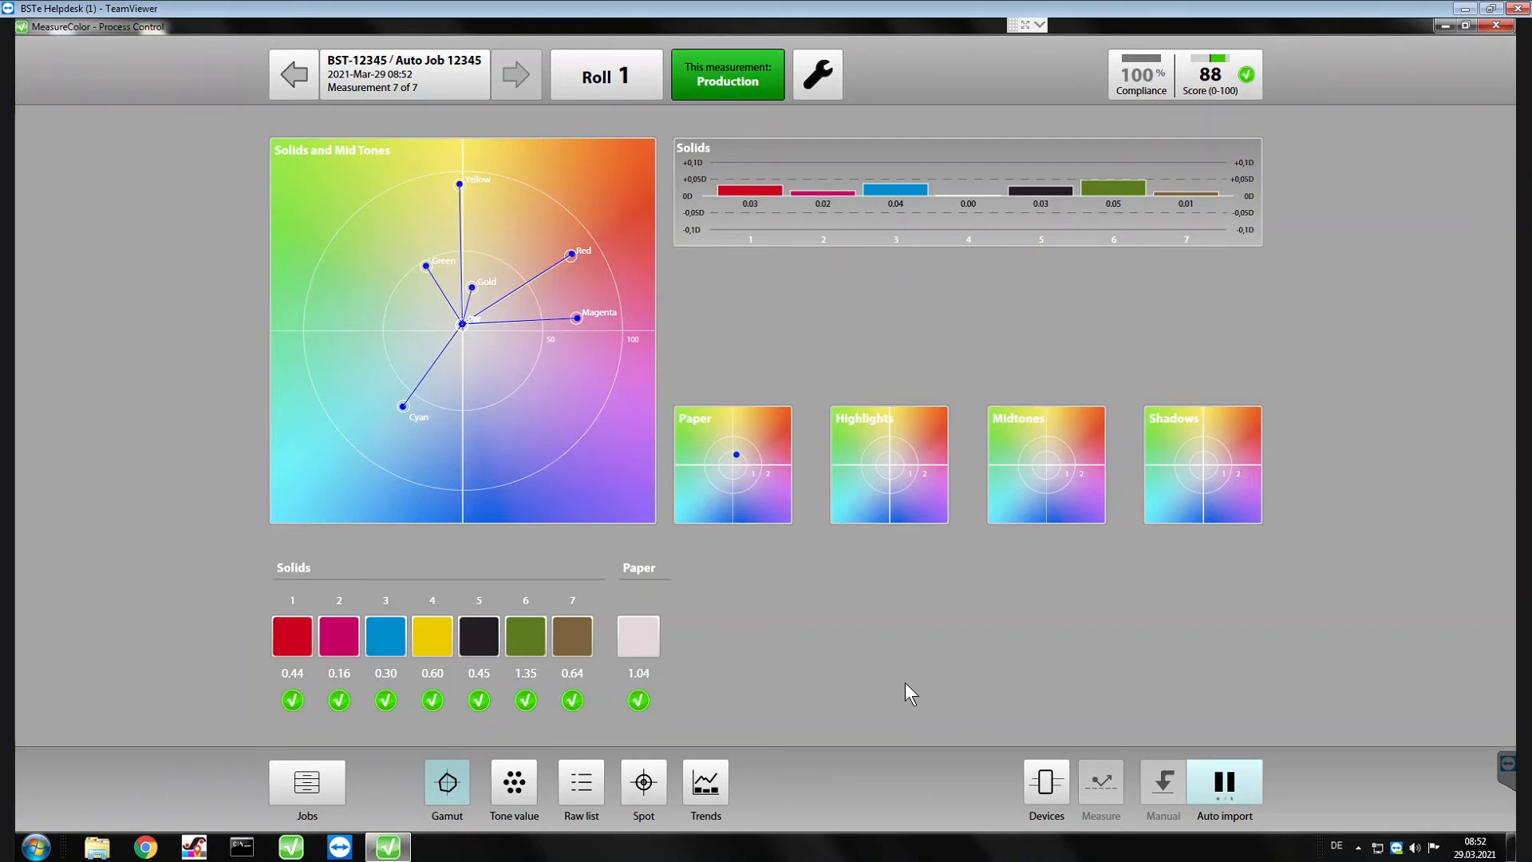